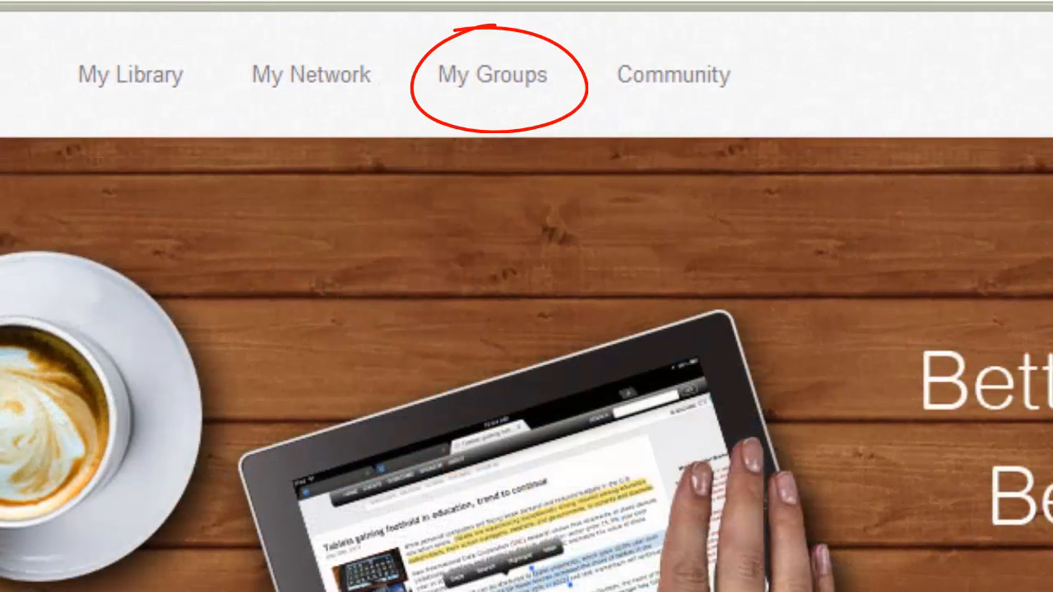
mouse_move(863, 234)
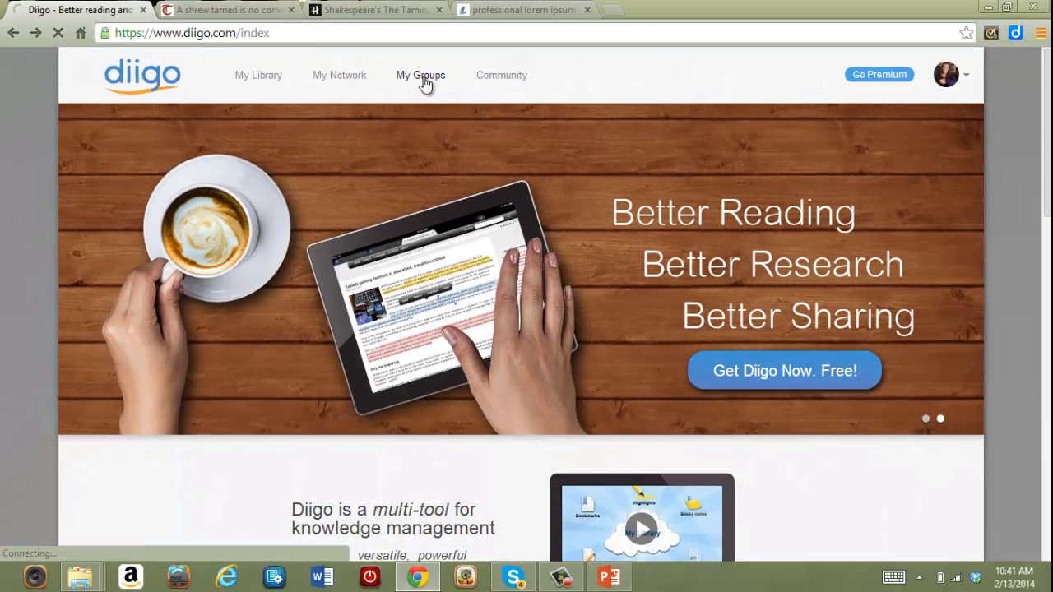
- Open the My Groups page from the Diigo top navigation
left_click(421, 76)
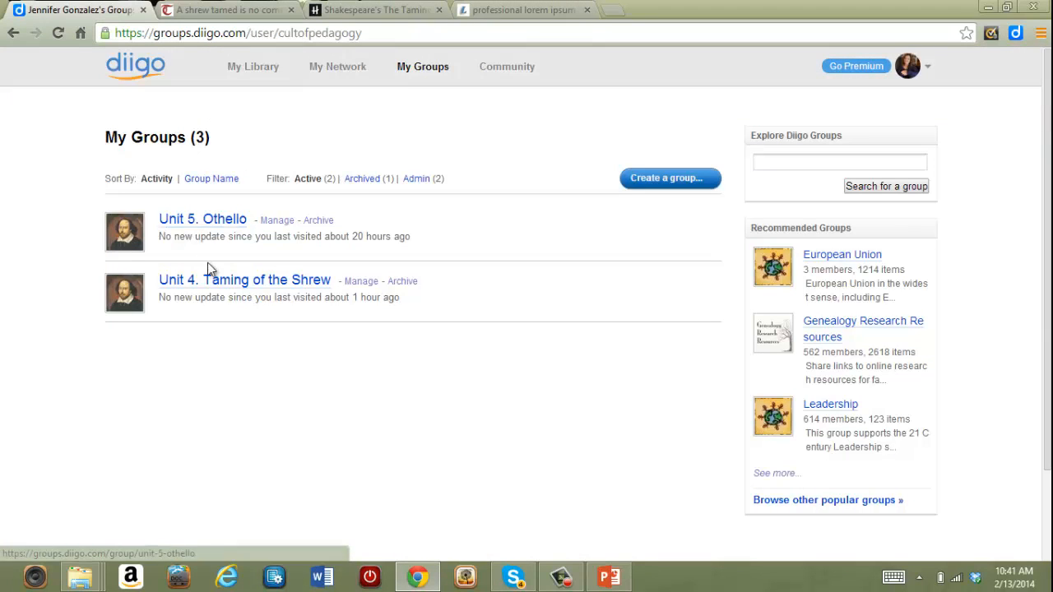
mouse_move(244, 280)
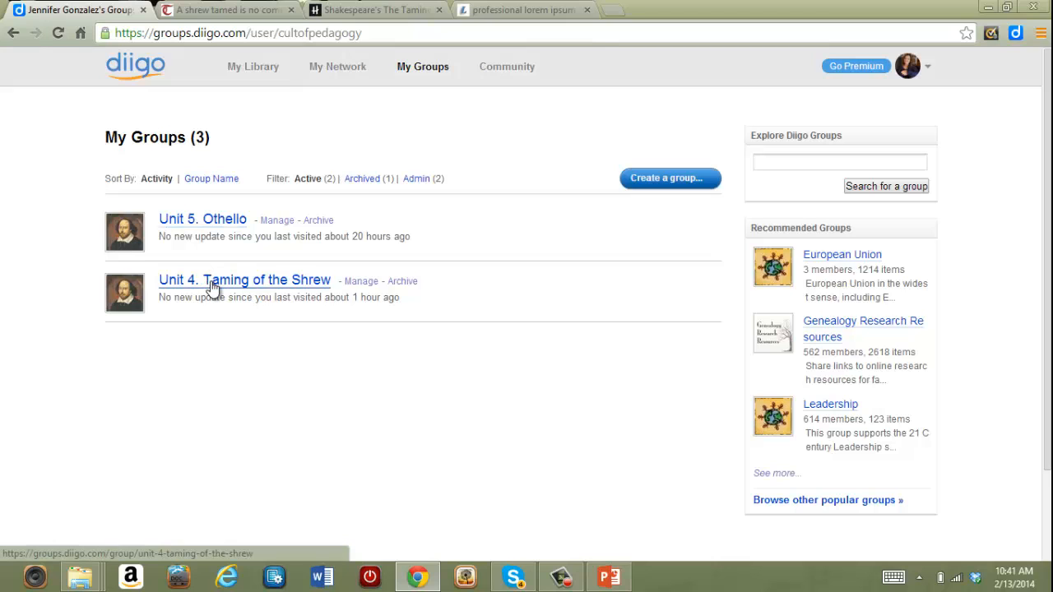
- Open the Unit 4. Taming of the Shrew group and scroll through its feed
left_click(243, 280)
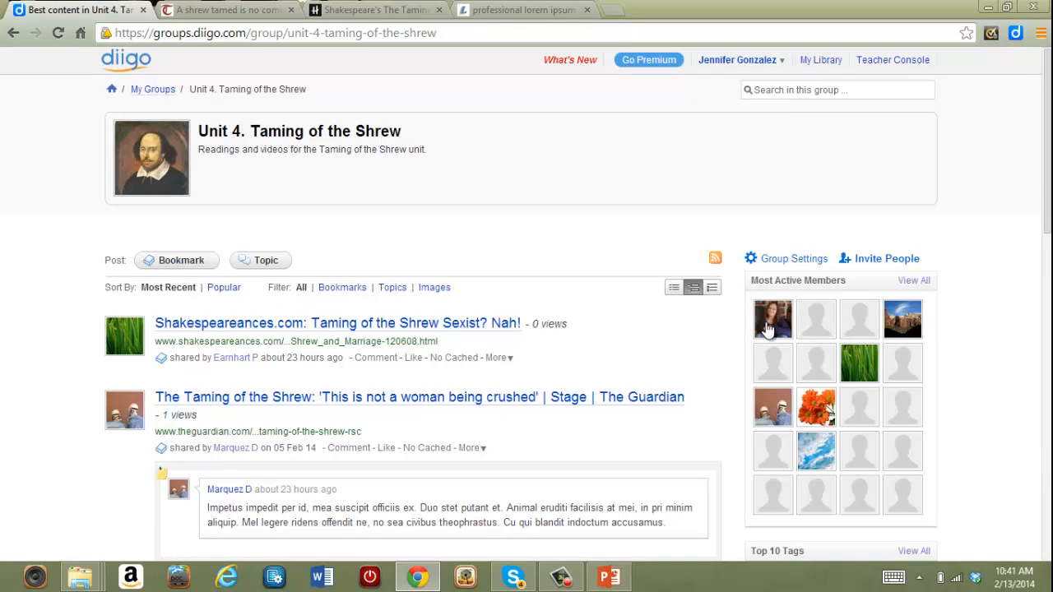
mouse_move(605, 379)
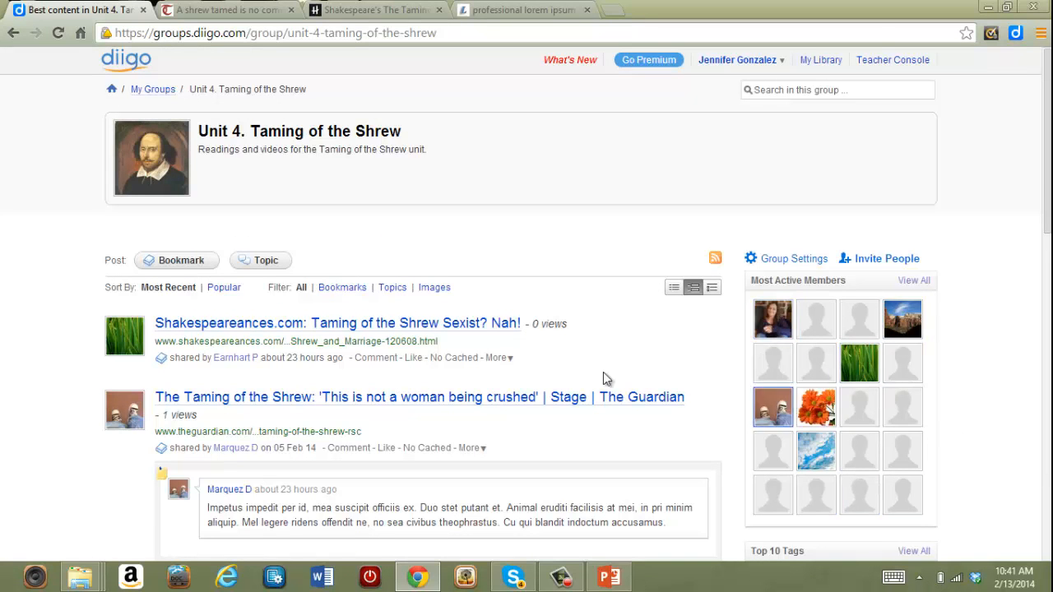
scroll("down", 3)
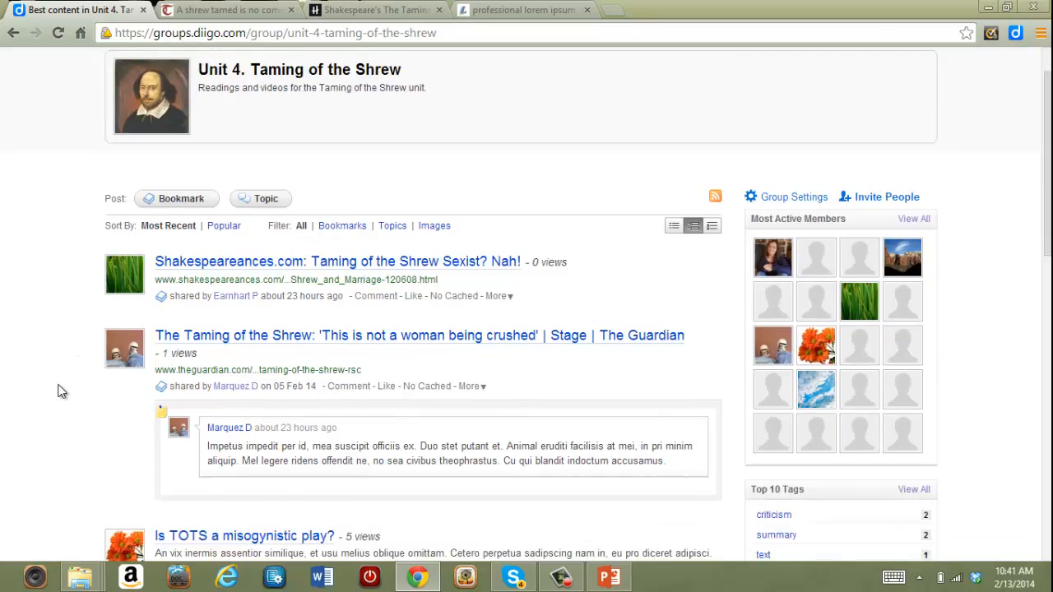
scroll("down", 3)
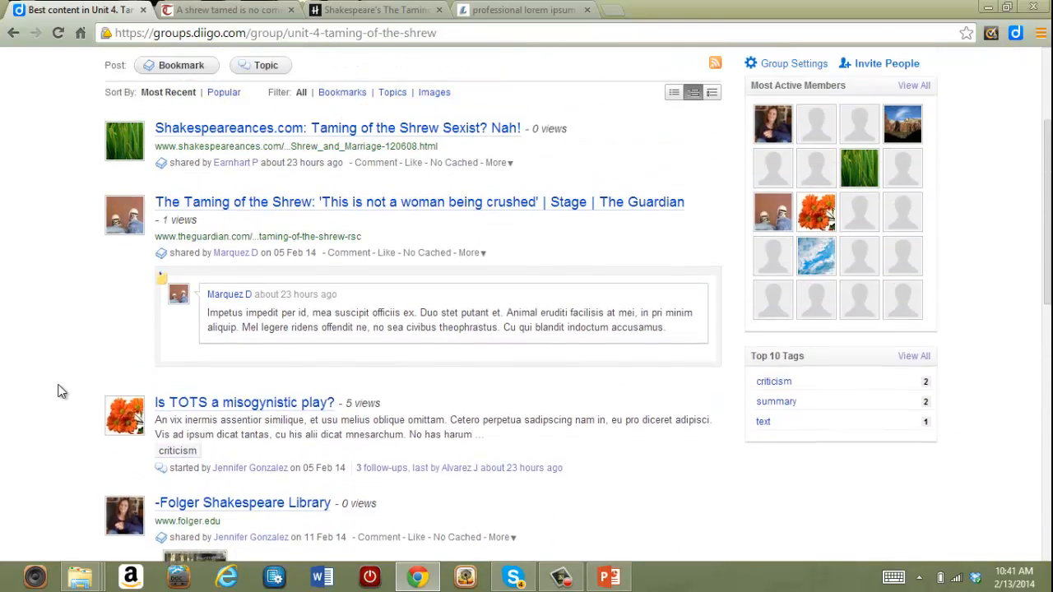
scroll("up", 3)
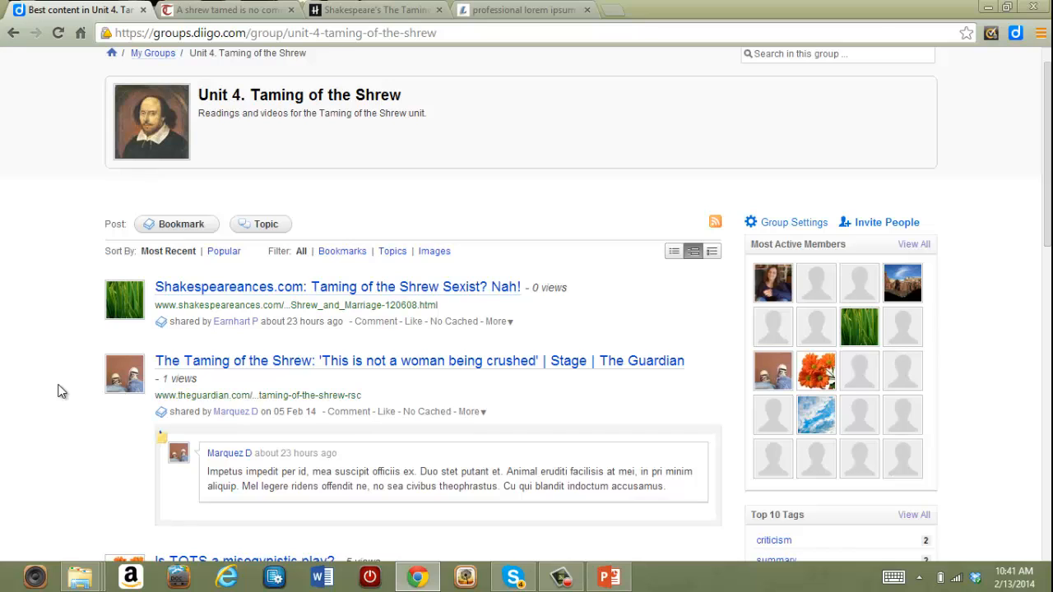
mouse_move(365, 348)
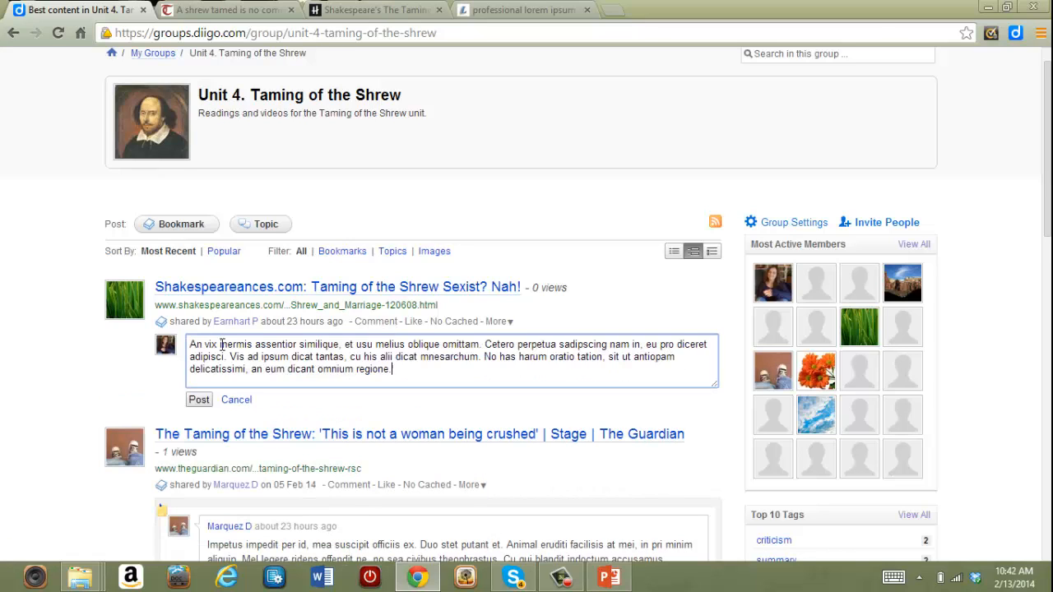
- Post the drafted comment under the Taming of the Shrew Sexist? Nah! bookmark
left_click(197, 400)
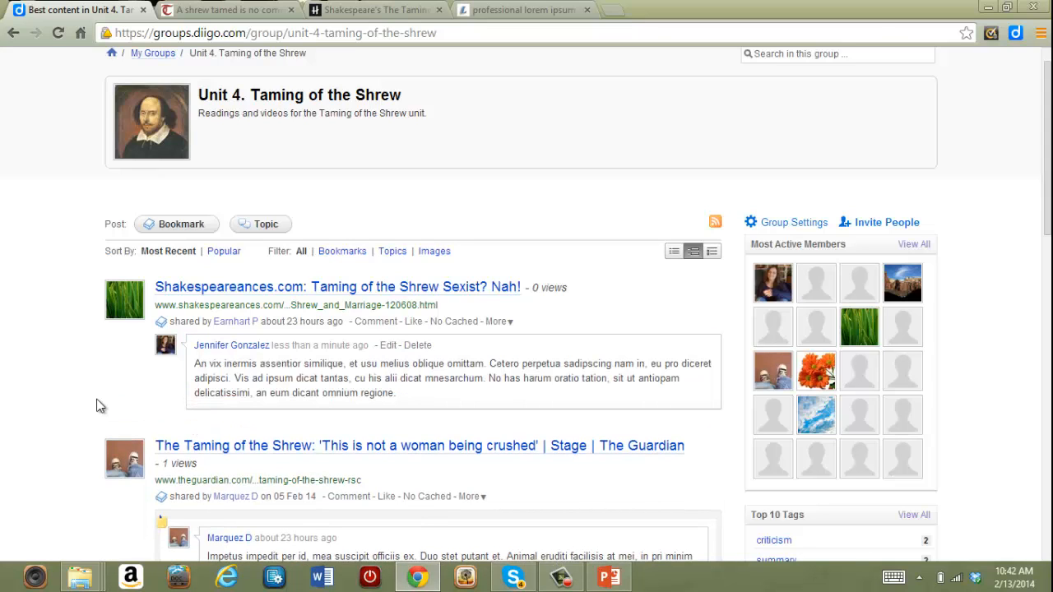
left_click(57, 33)
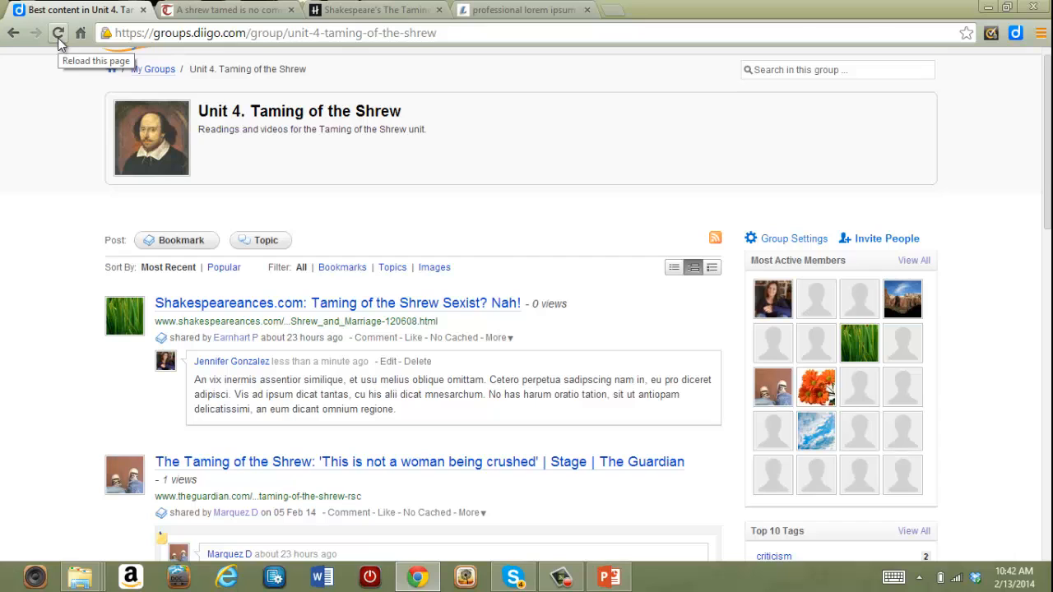
- Save the HubPages Tamed Kate article to the Unit 4 group with a description and criticism tag
left_click(375, 10)
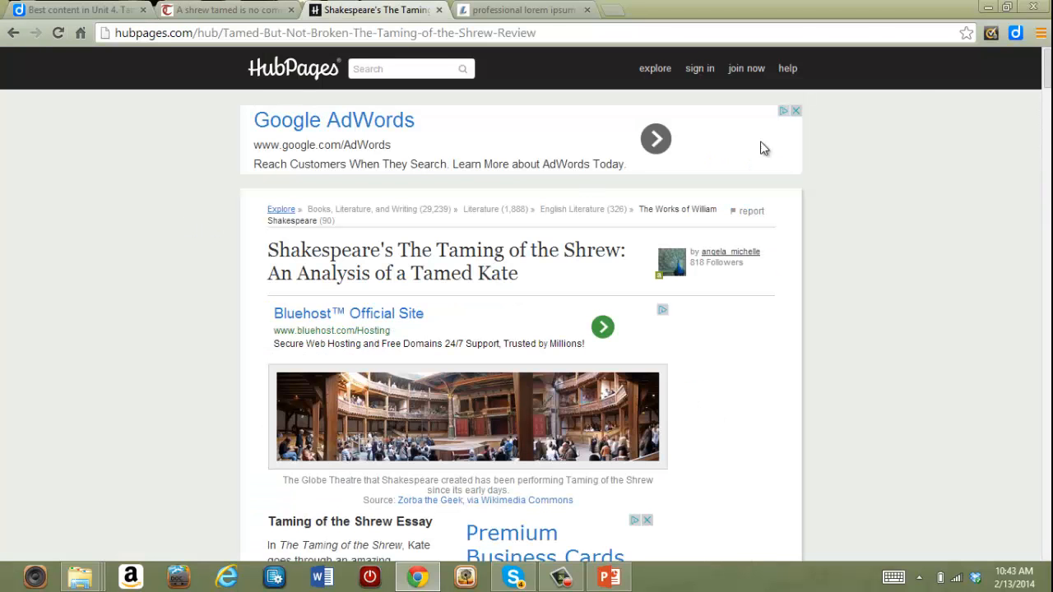
left_click(1016, 33)
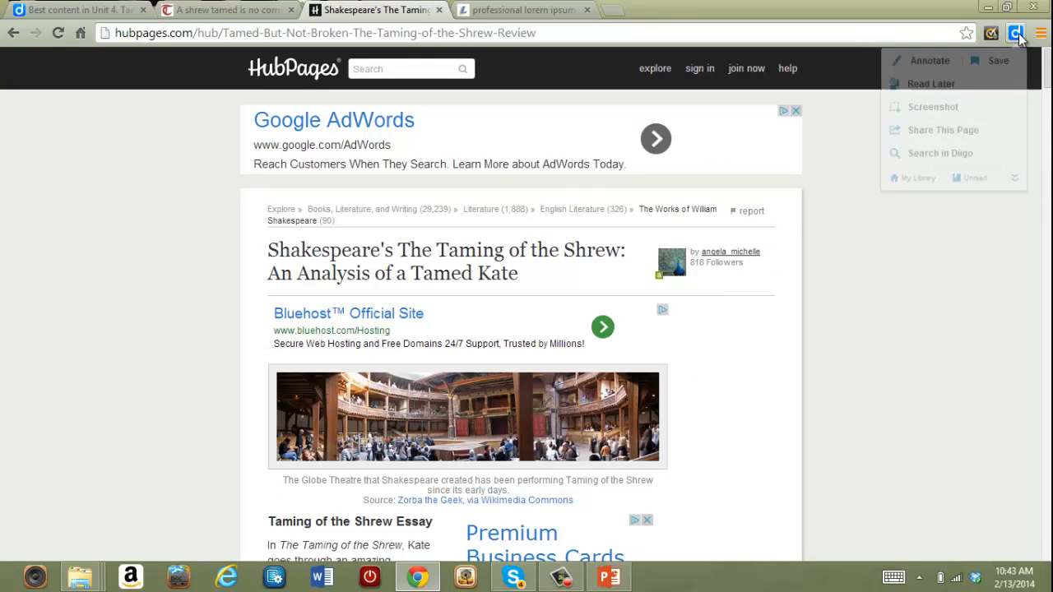
left_click(997, 59)
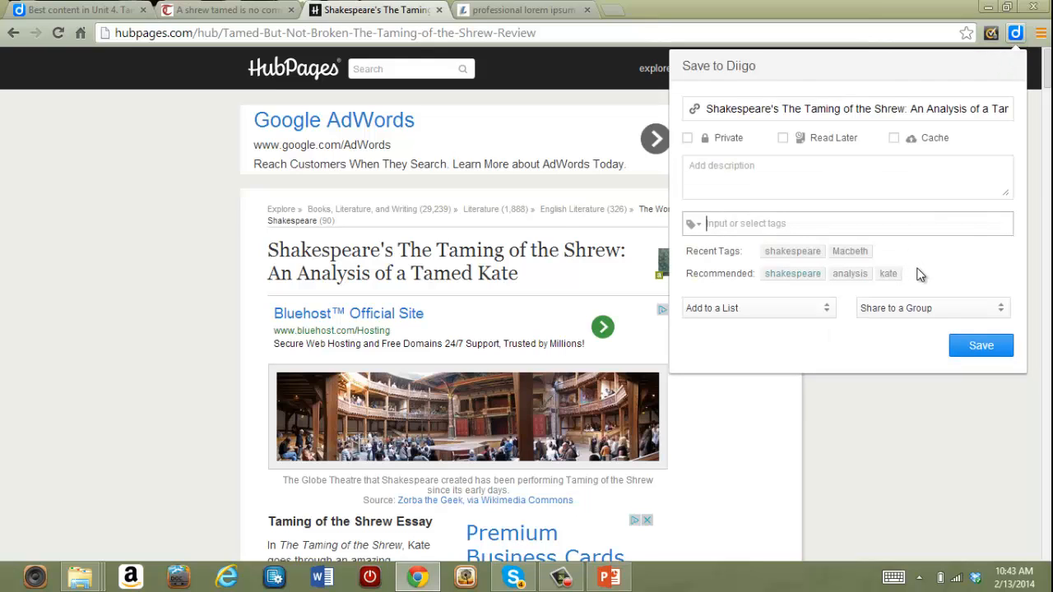
left_click(929, 308)
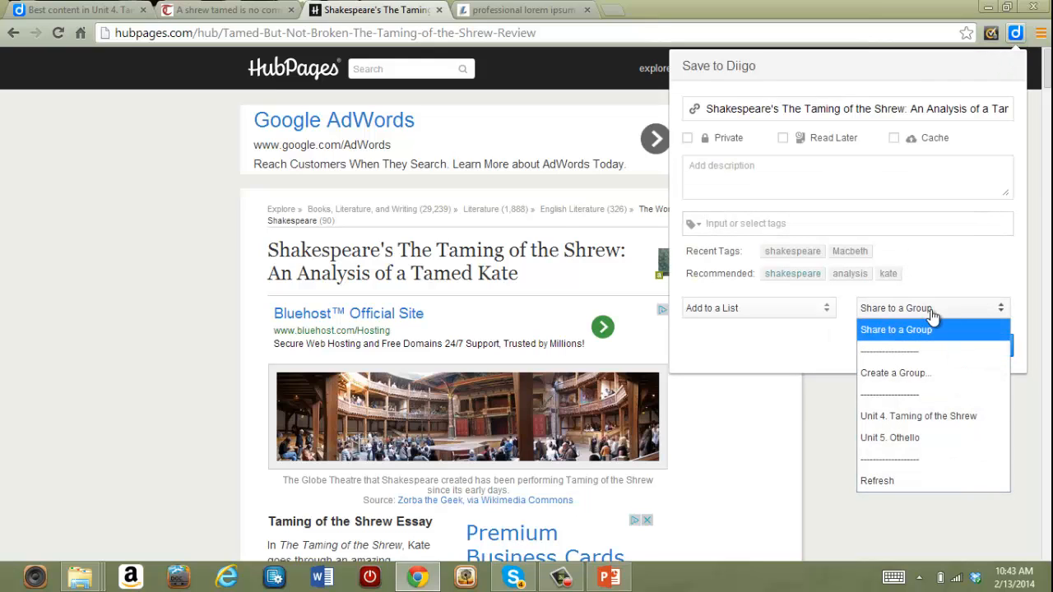
left_click(918, 415)
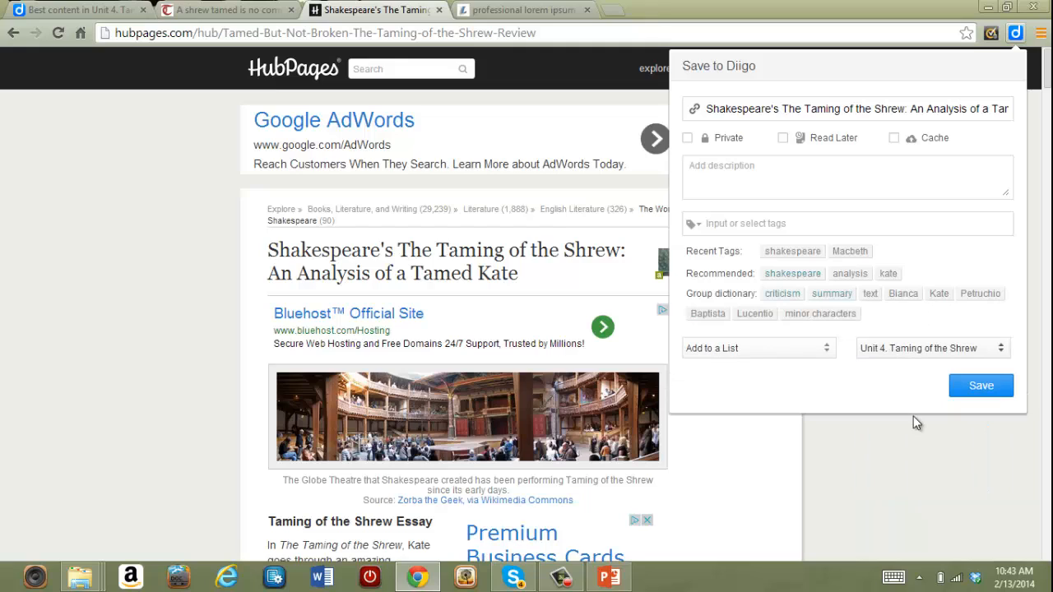
mouse_move(944, 317)
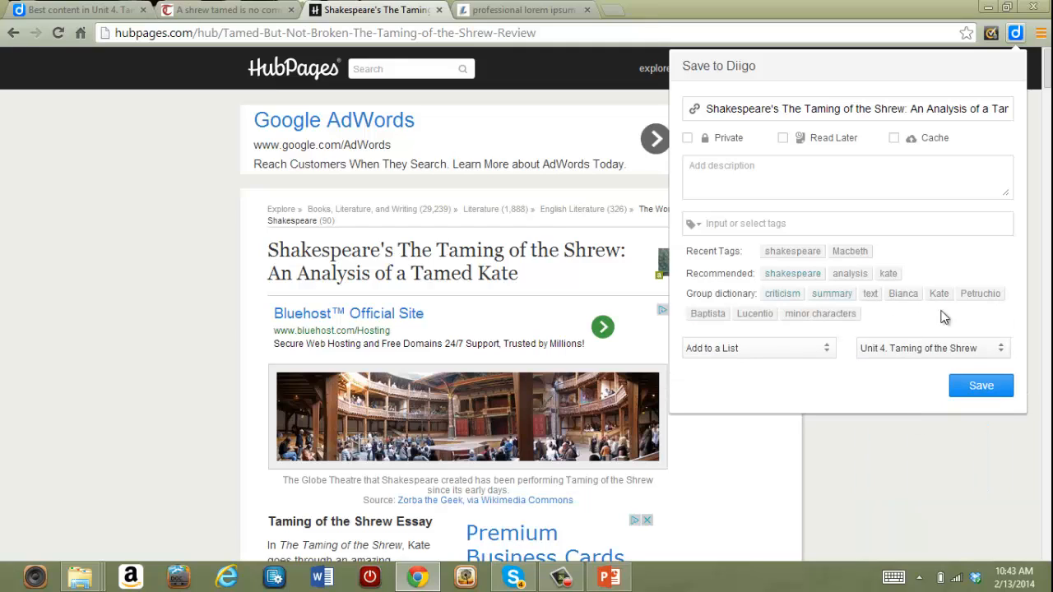
left_click(784, 293)
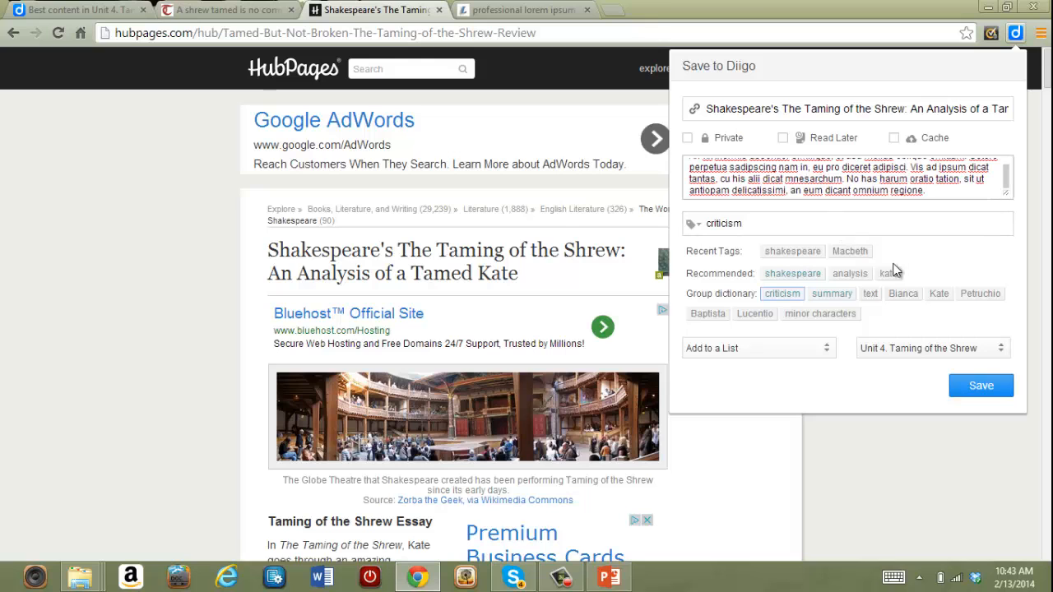
left_click(980, 385)
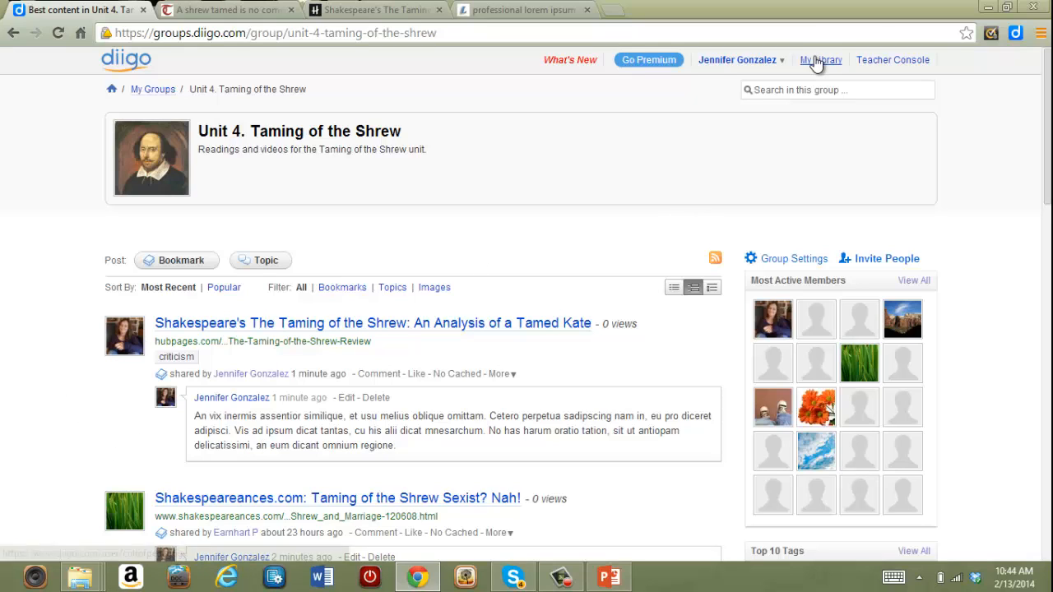
- From My Library, share the Othello history bookmark to the Unit 5. Othello group
left_click(819, 60)
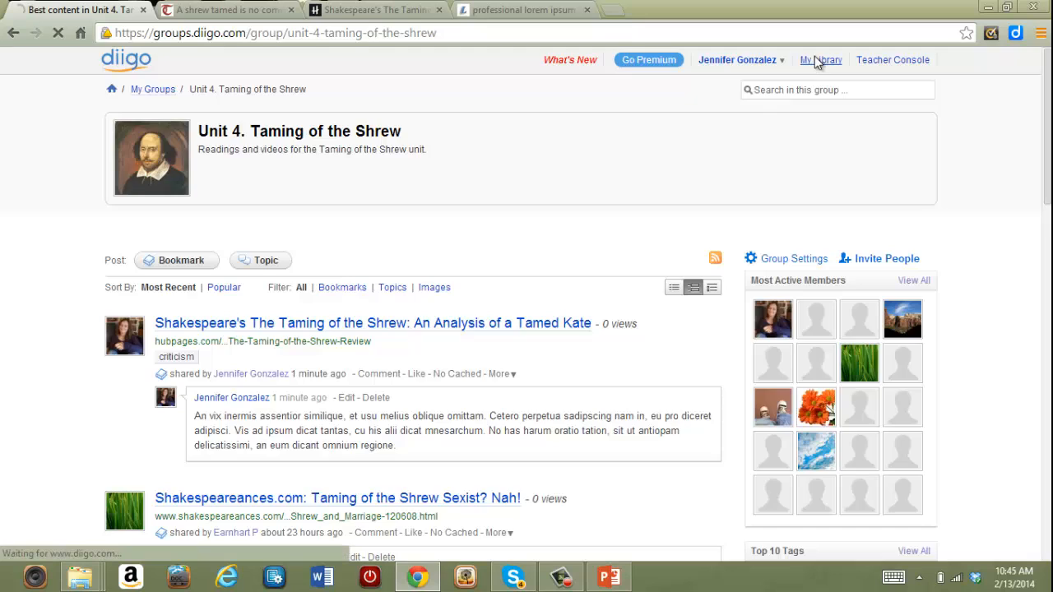
left_click(821, 60)
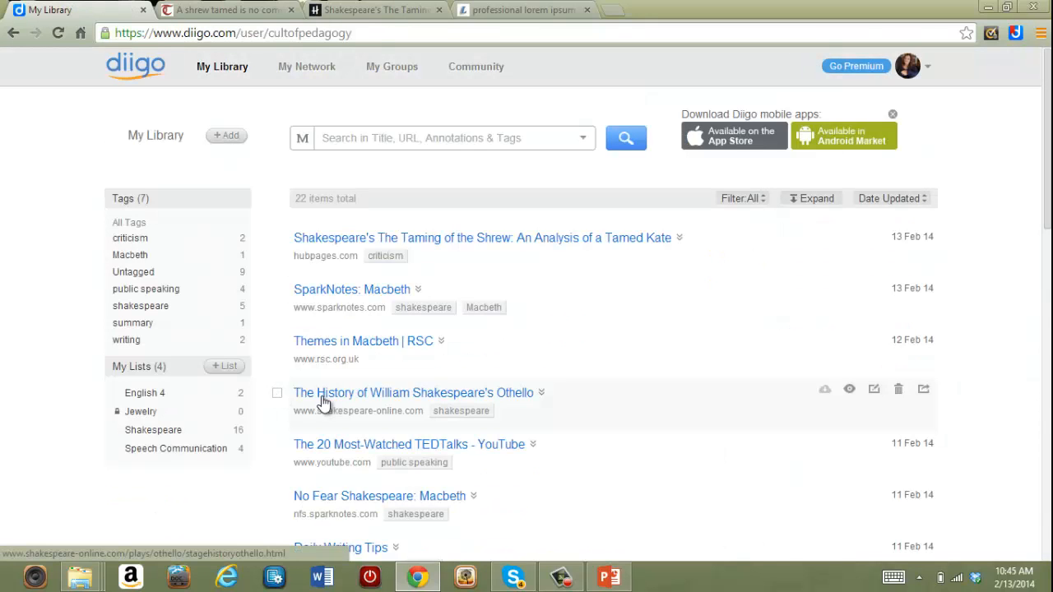
left_click(276, 391)
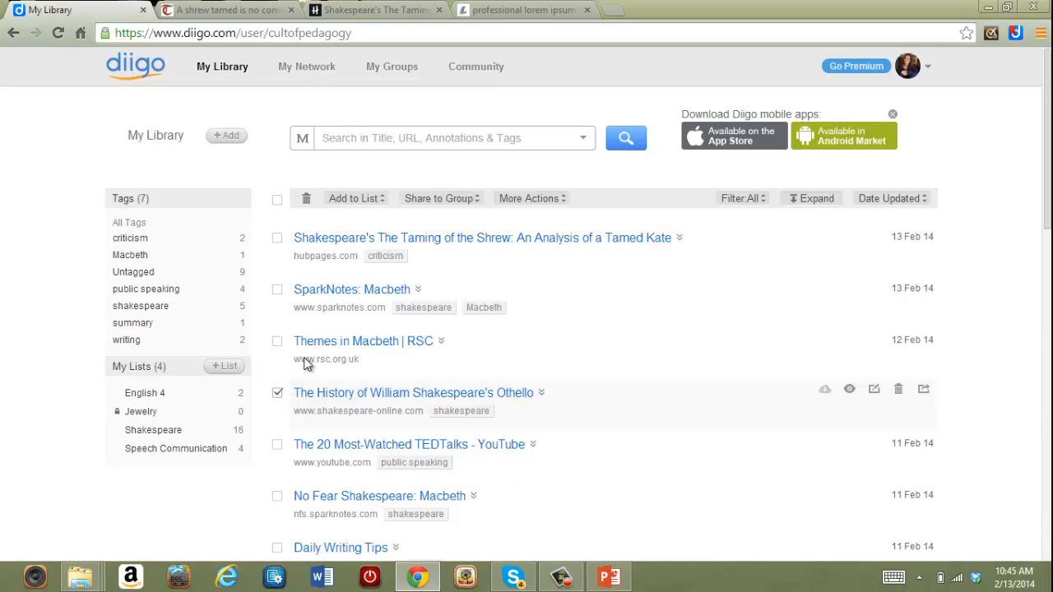
left_click(441, 197)
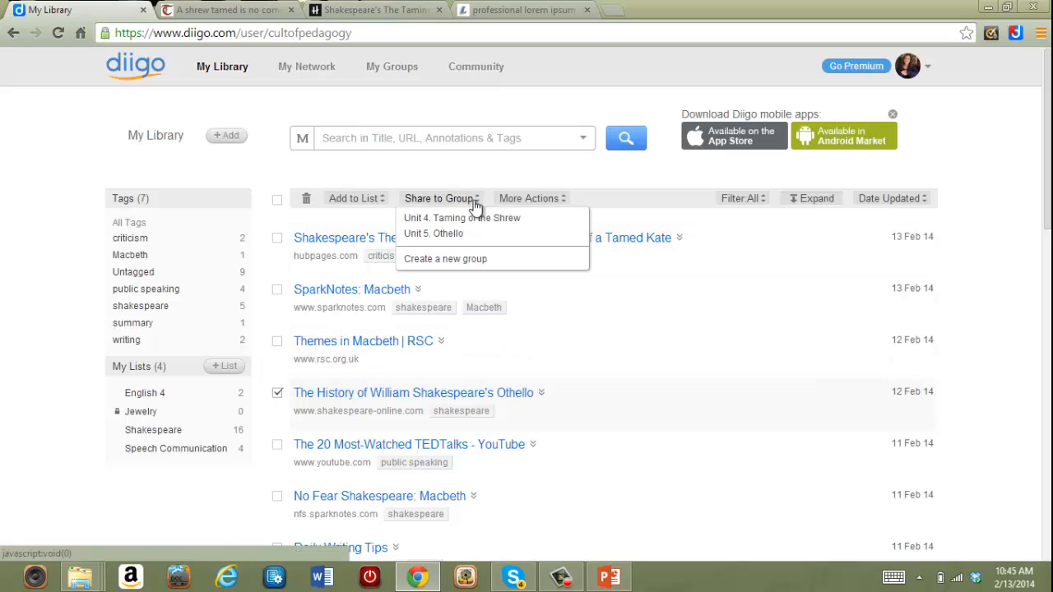
left_click(434, 234)
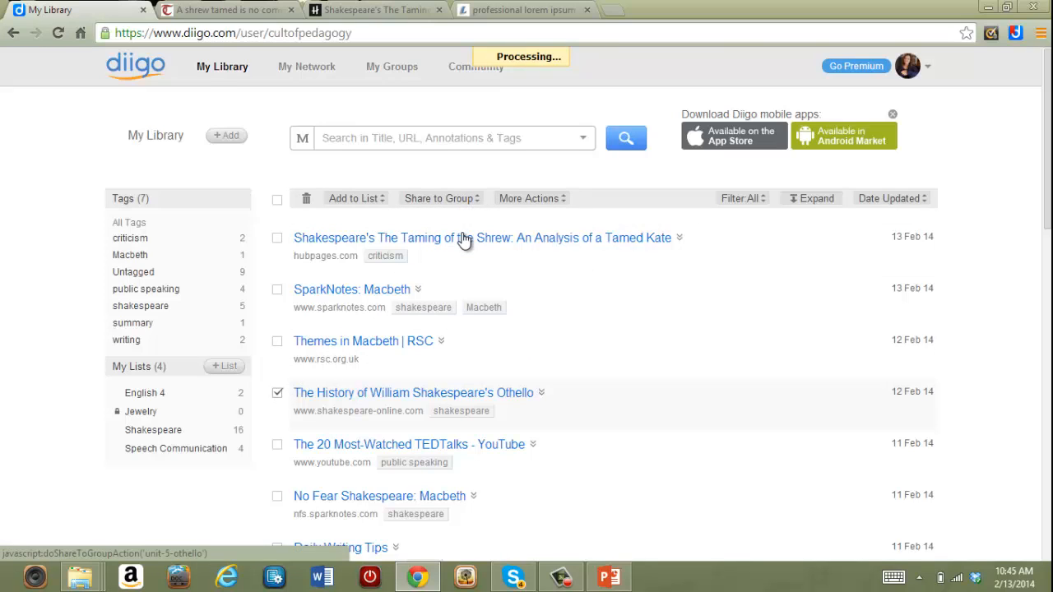
left_click(441, 198)
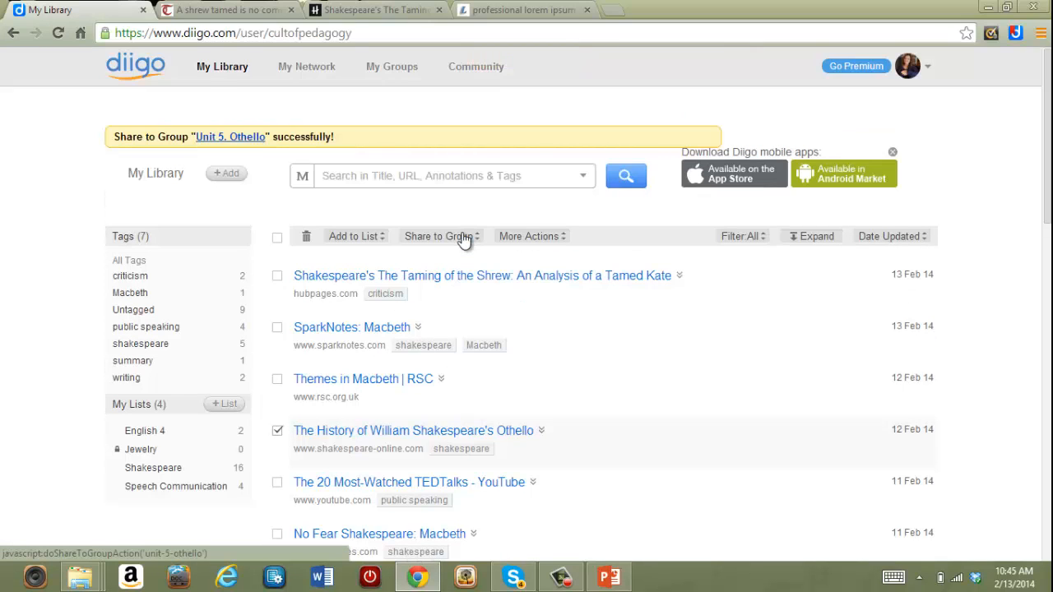
left_click(230, 137)
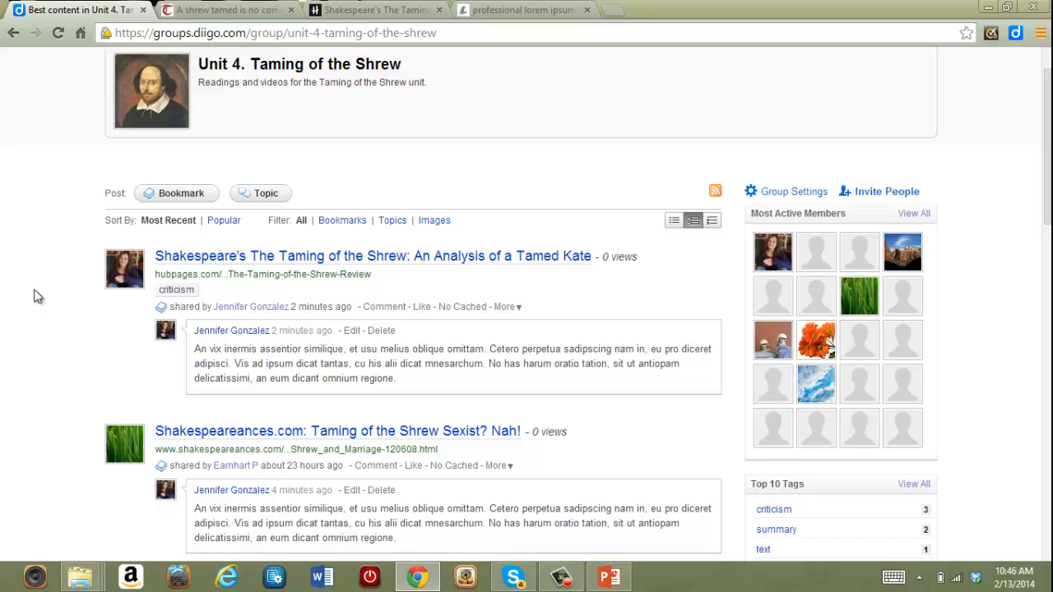
mouse_move(194, 138)
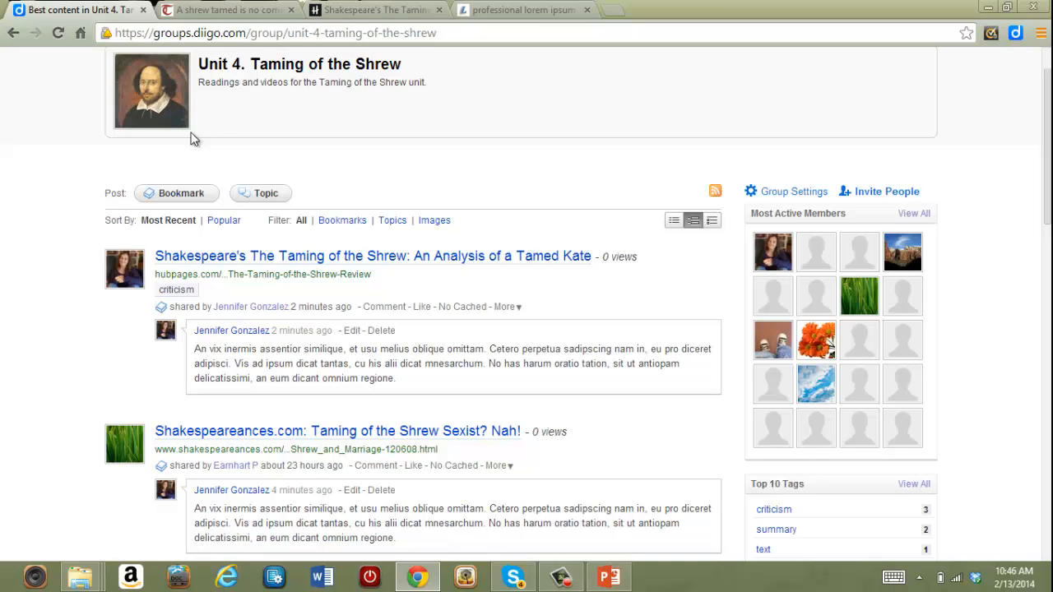
- Post a new group topic titled 'What about Bianca?' with a comment and the Bianca tag
left_click(260, 192)
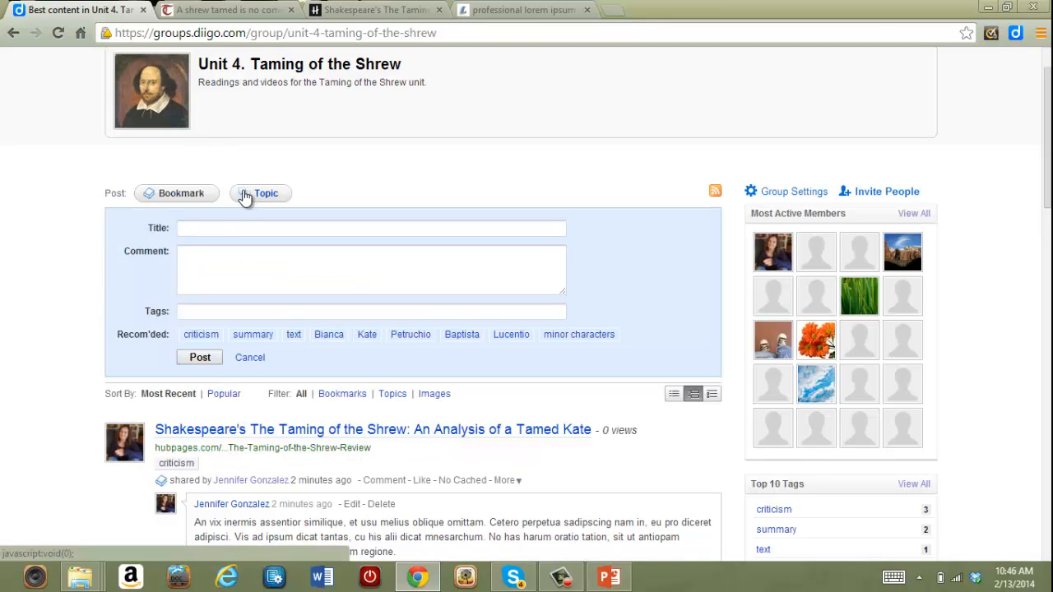
left_click(372, 227)
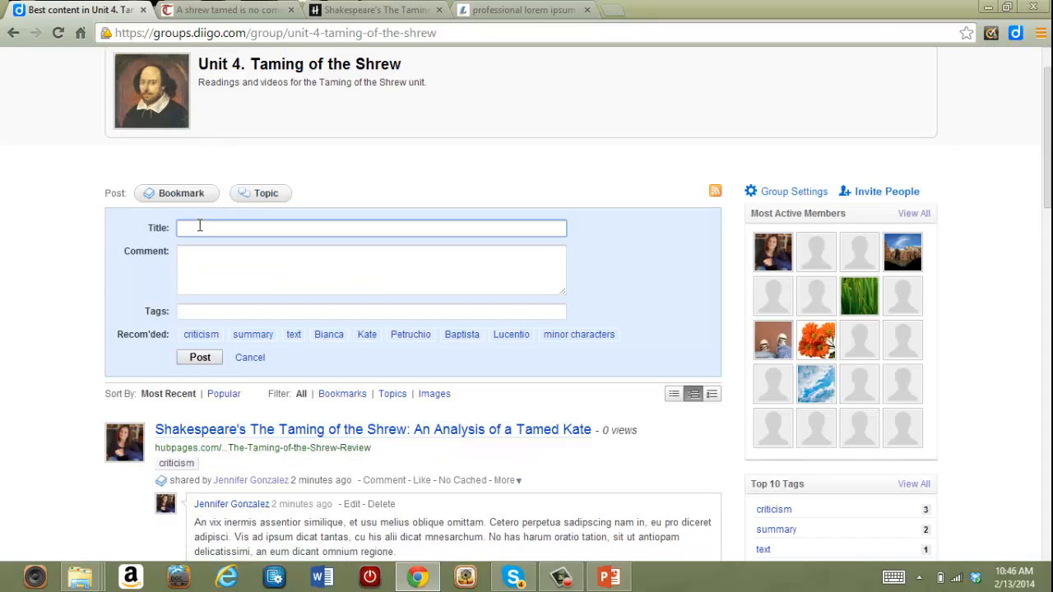
type("Sample Topic")
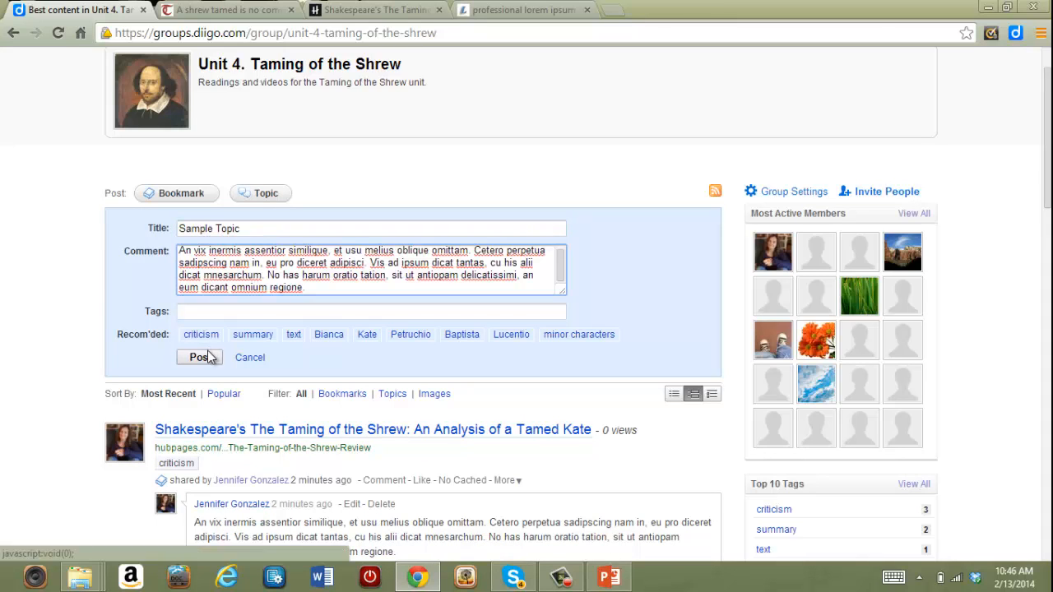
left_click(329, 334)
type("What about Bianca?")
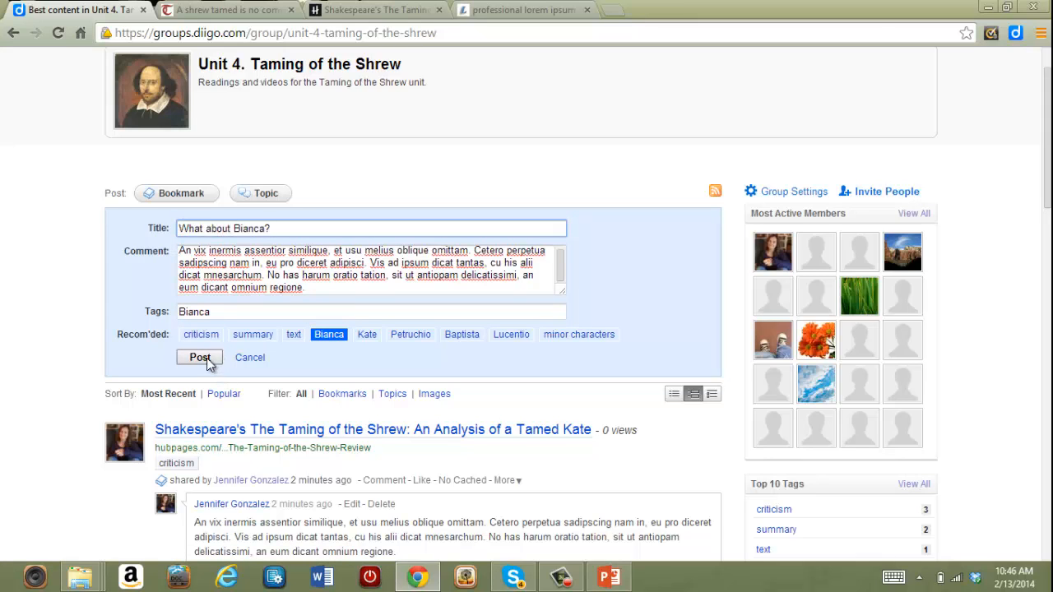
left_click(199, 357)
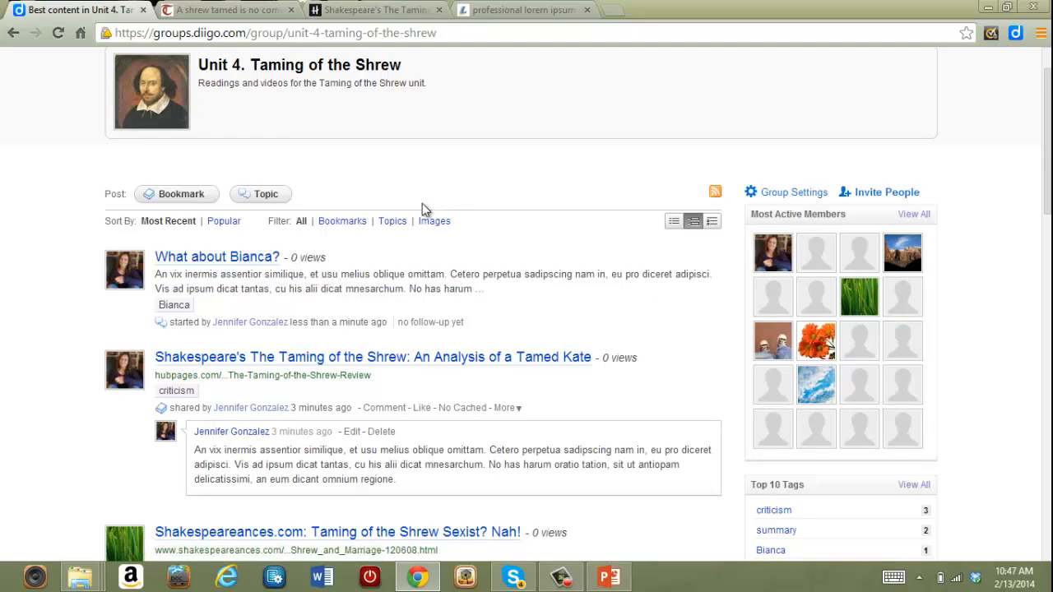
mouse_move(301, 222)
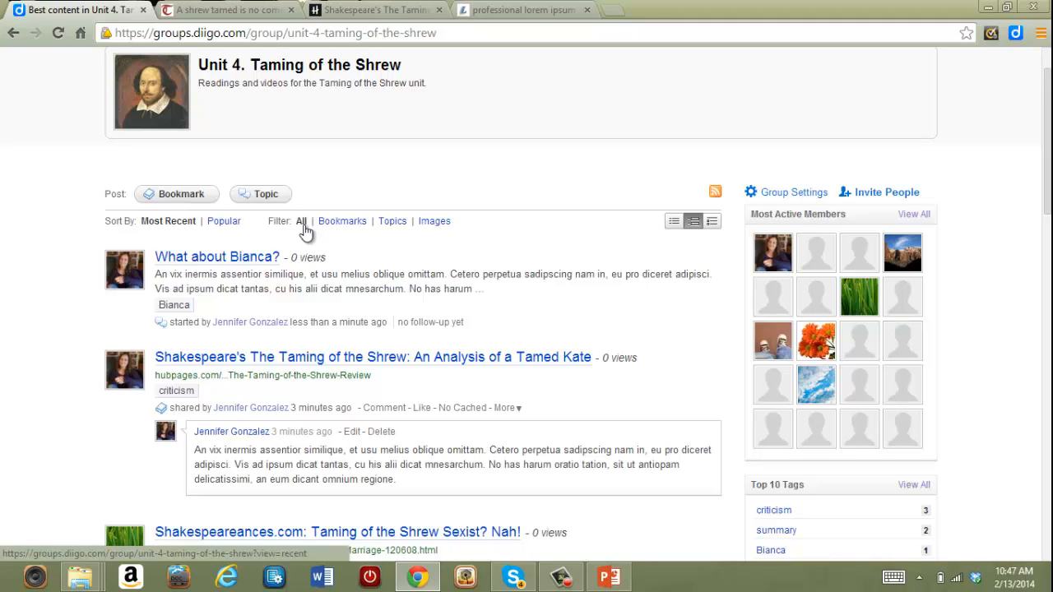
left_click(342, 221)
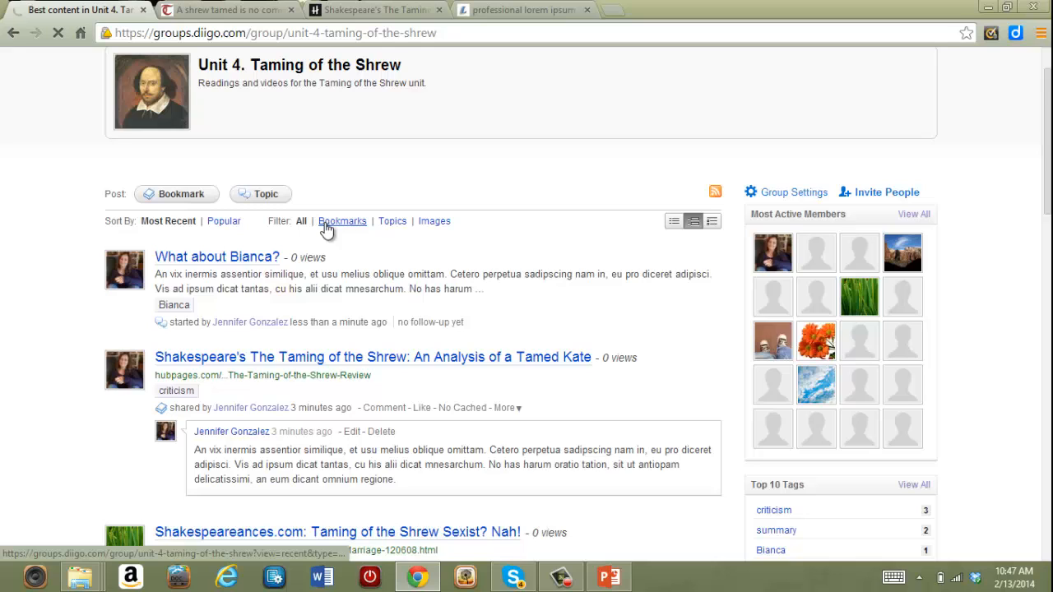
- Filter the group feed by Bookmarks, then Topics, then Images, leaving only taming-of-the-shrew.jpg listed
left_click(342, 221)
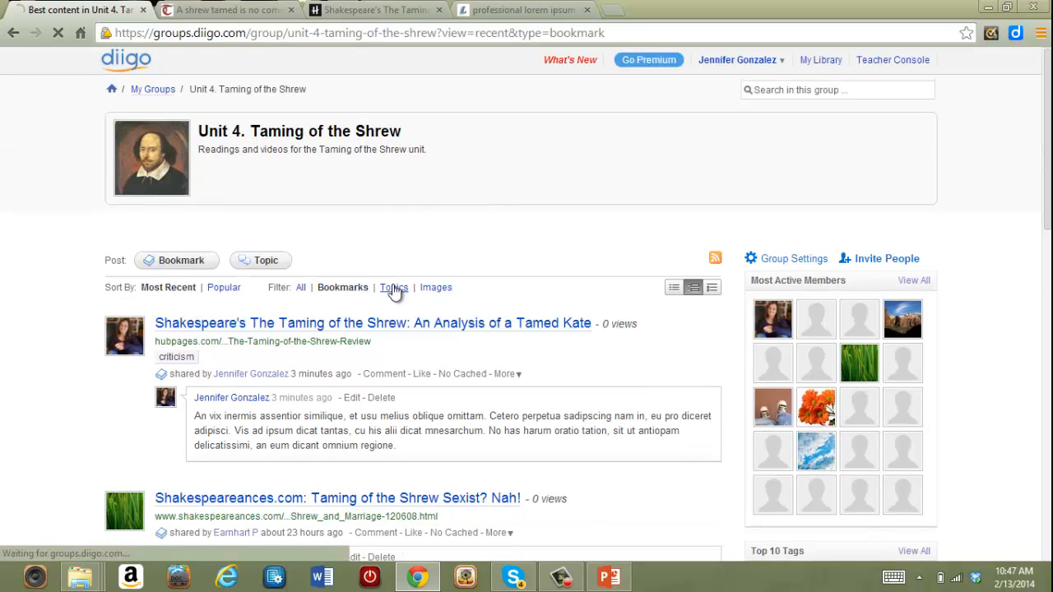
left_click(392, 286)
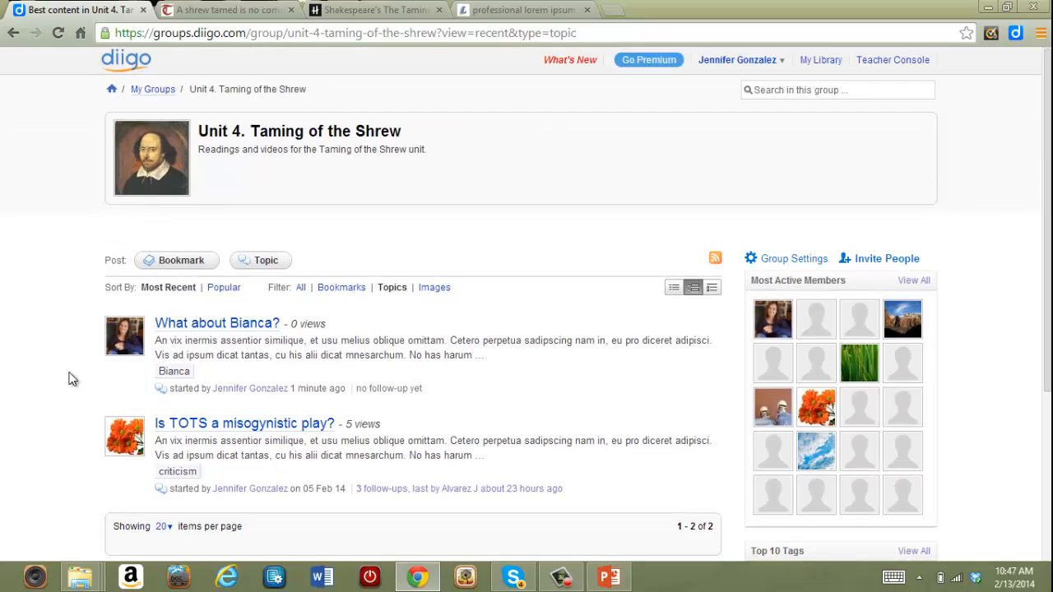
mouse_move(434, 288)
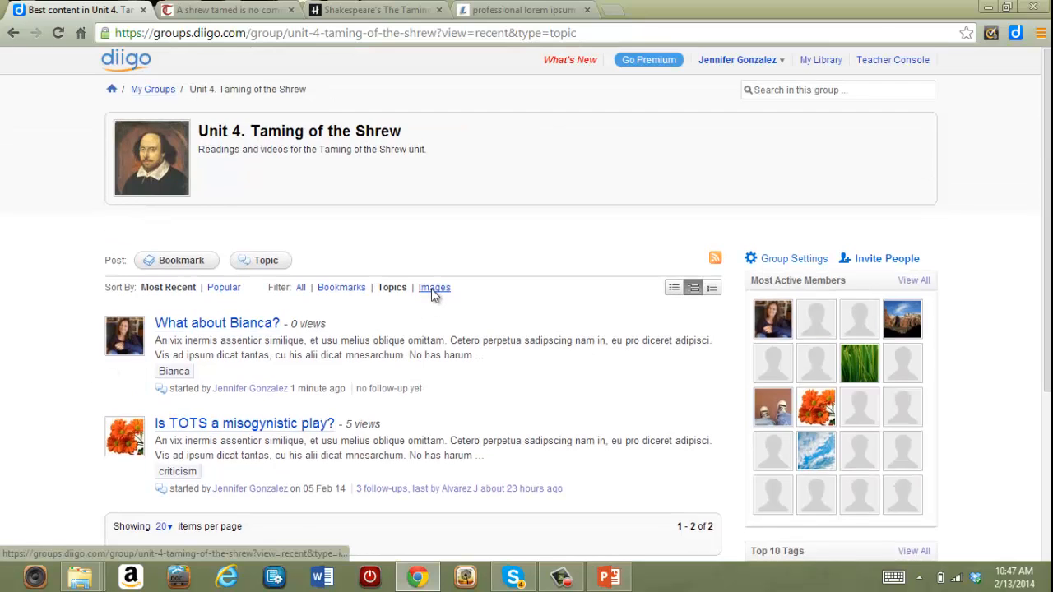
left_click(434, 287)
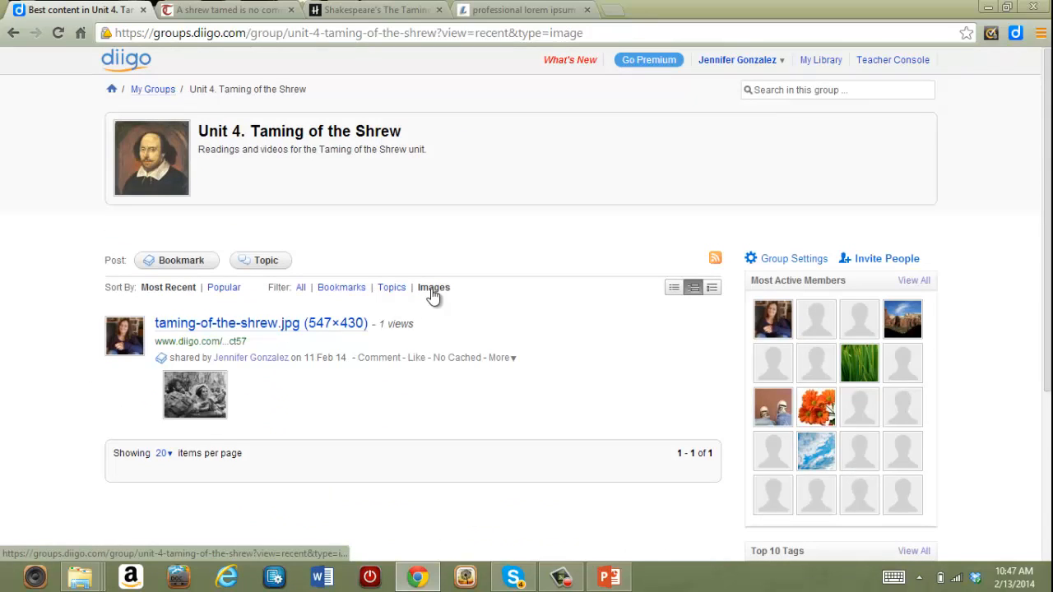
mouse_move(530, 301)
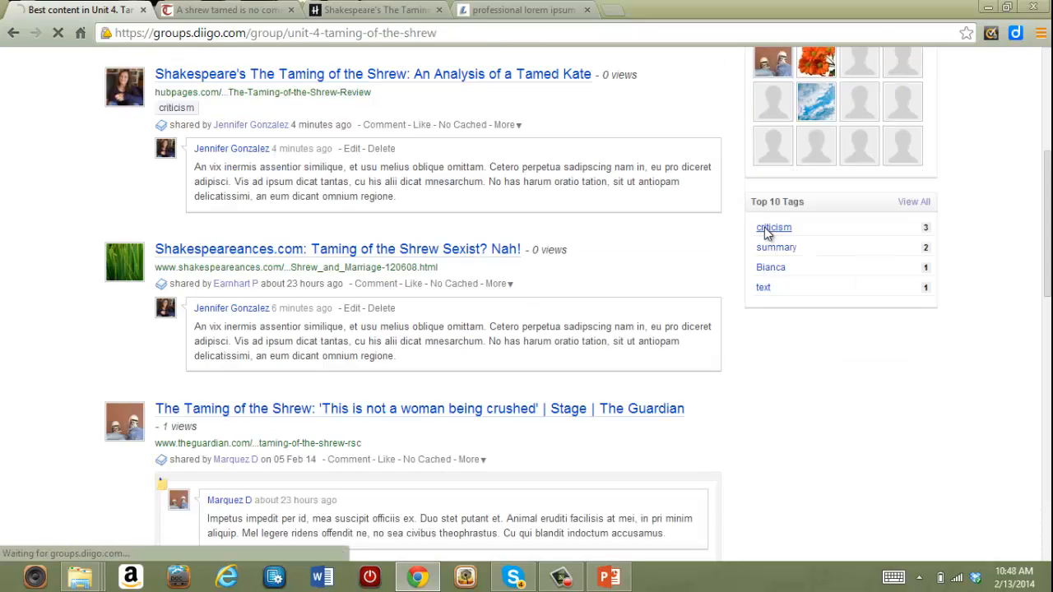
- Filter the Unit 4 group items to those tagged criticism
left_click(773, 227)
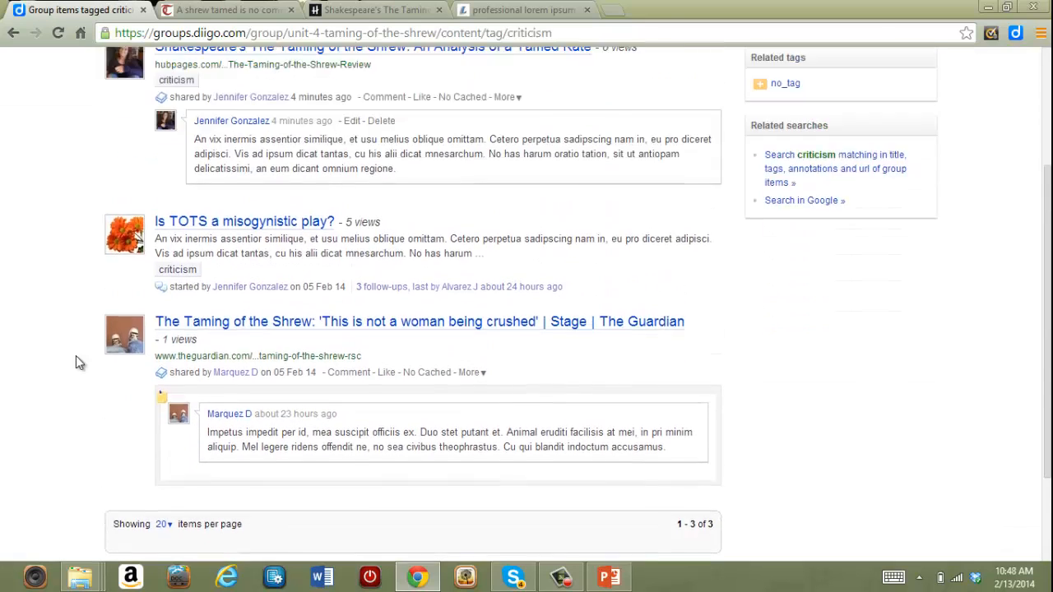
scroll("up", 3)
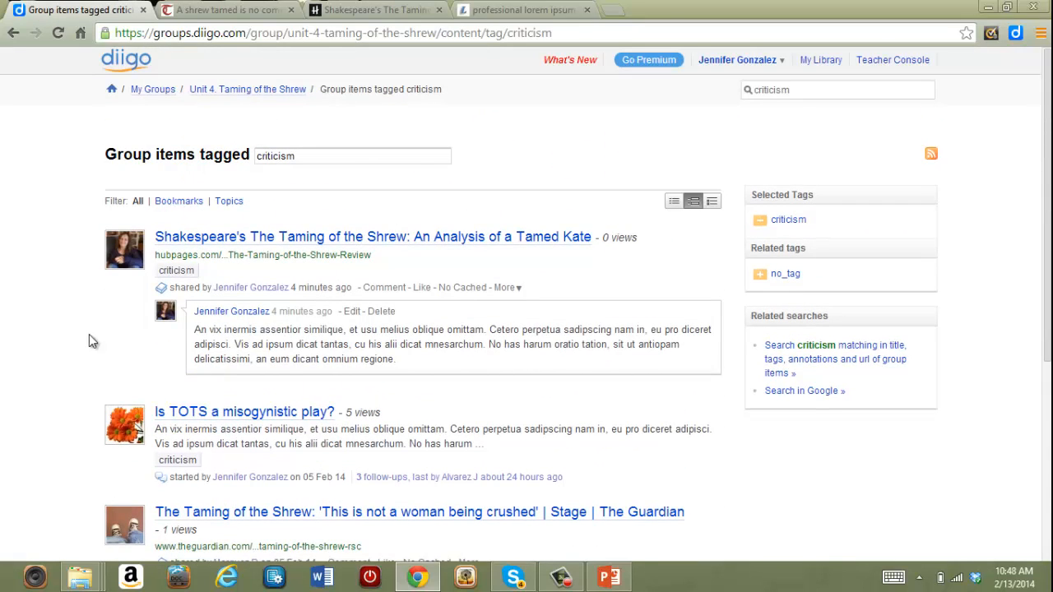
left_click(151, 89)
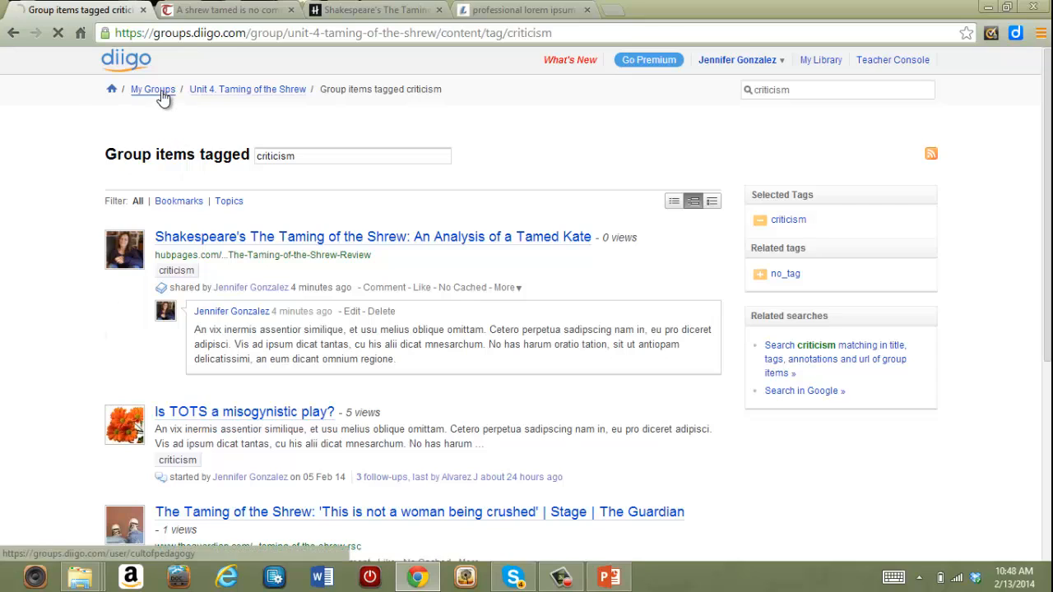
- Create a new group named HamletGroup, enter the captcha, and go to its group page
left_click(151, 89)
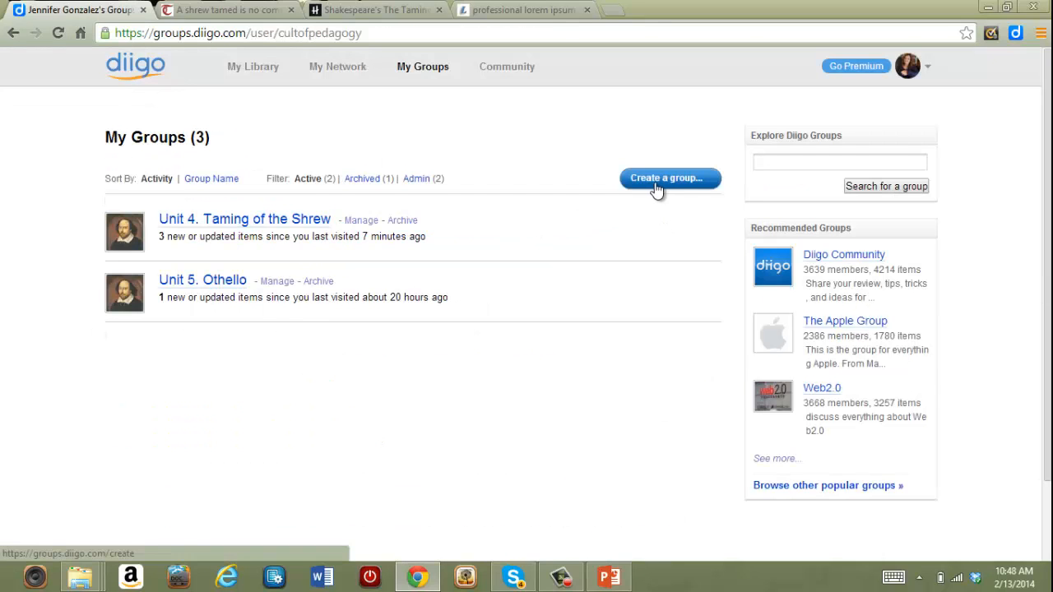
left_click(667, 178)
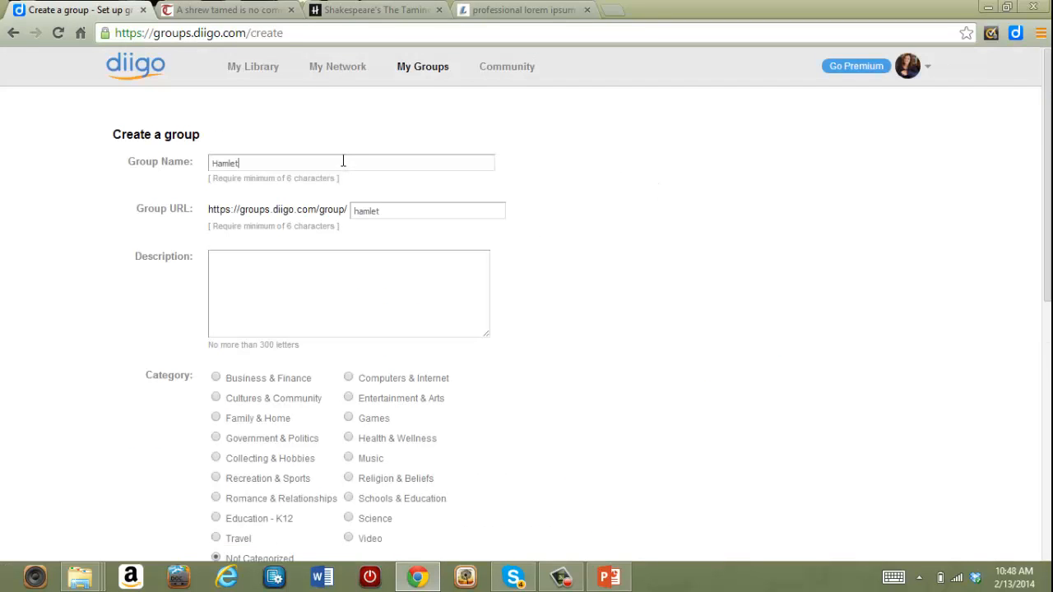
scroll("down", 3)
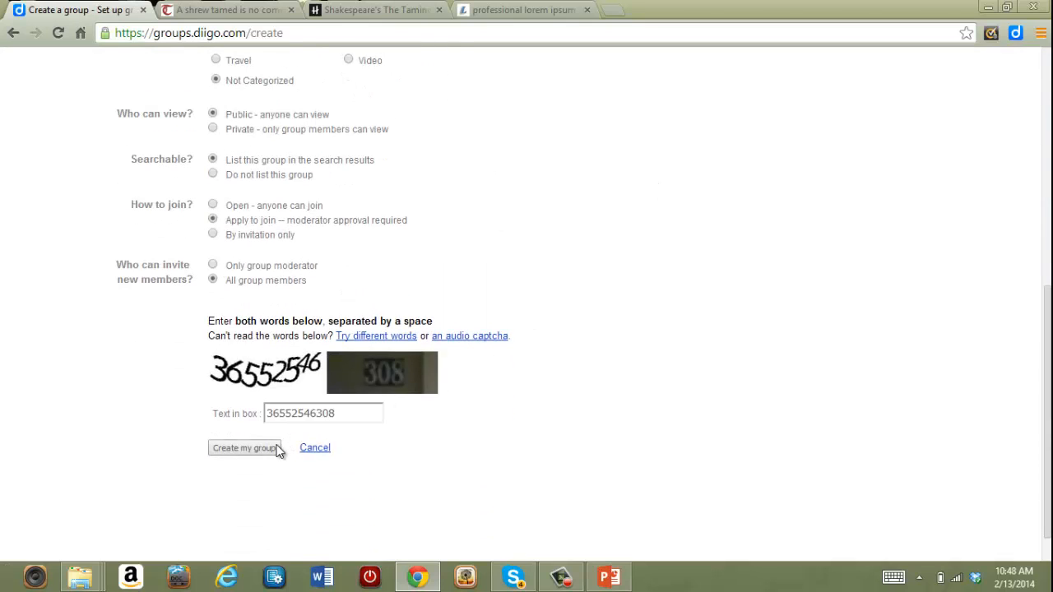
left_click(244, 448)
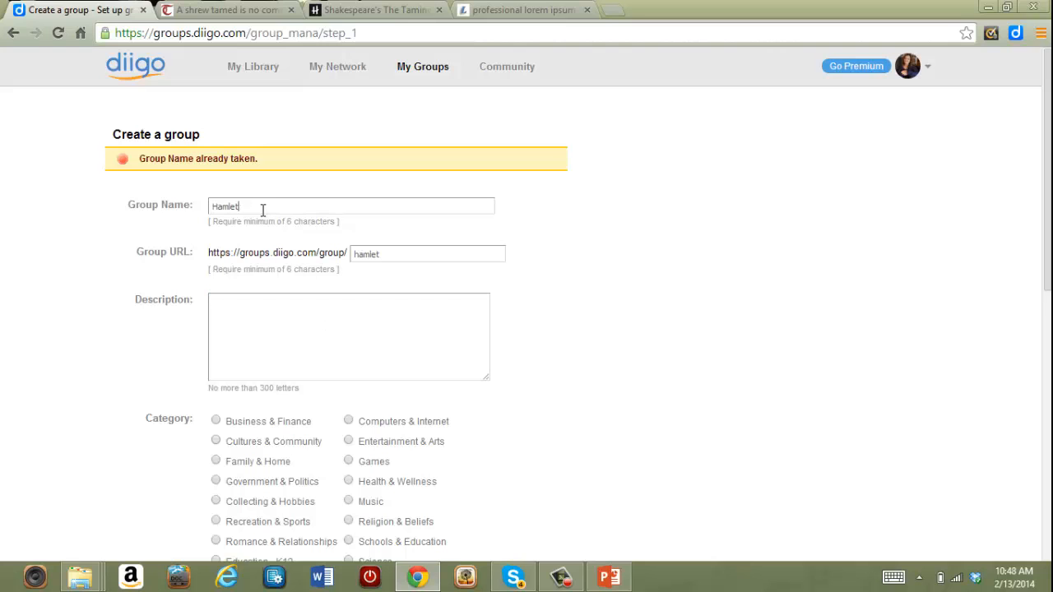
type("Group")
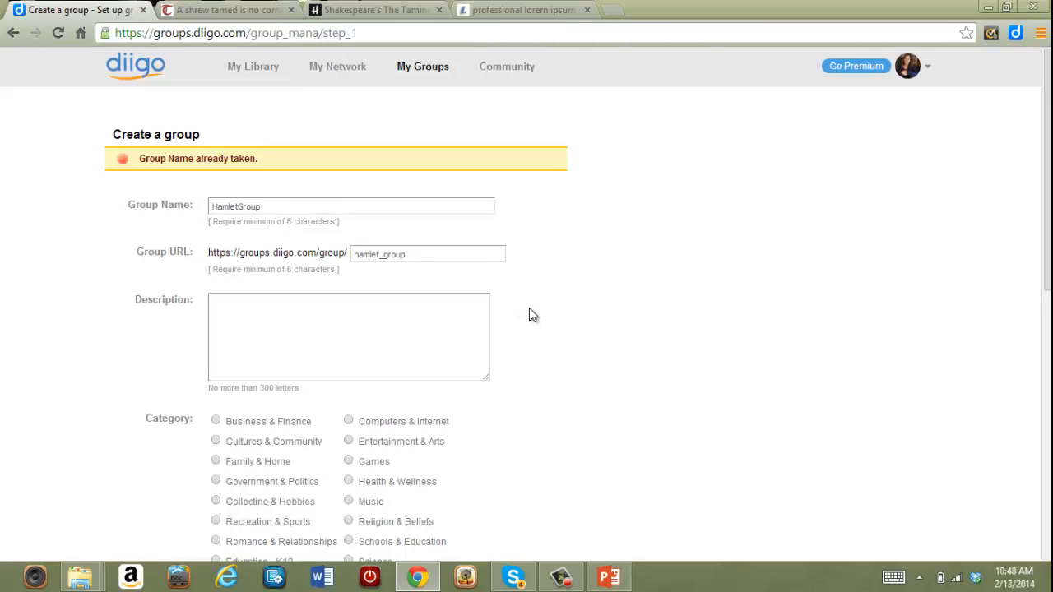
scroll("down", 3)
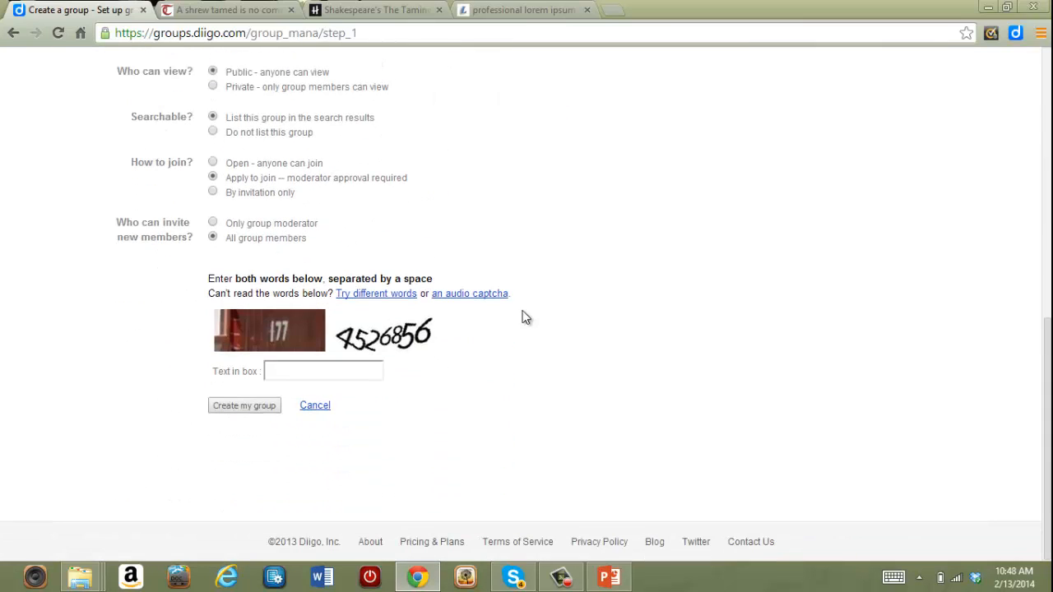
type("17745268")
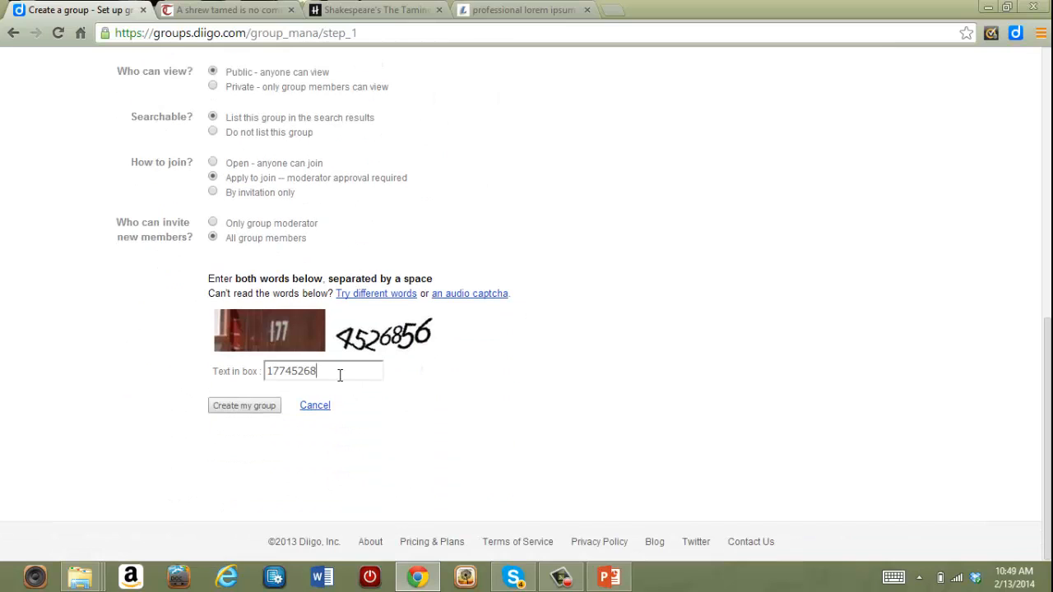
left_click(244, 404)
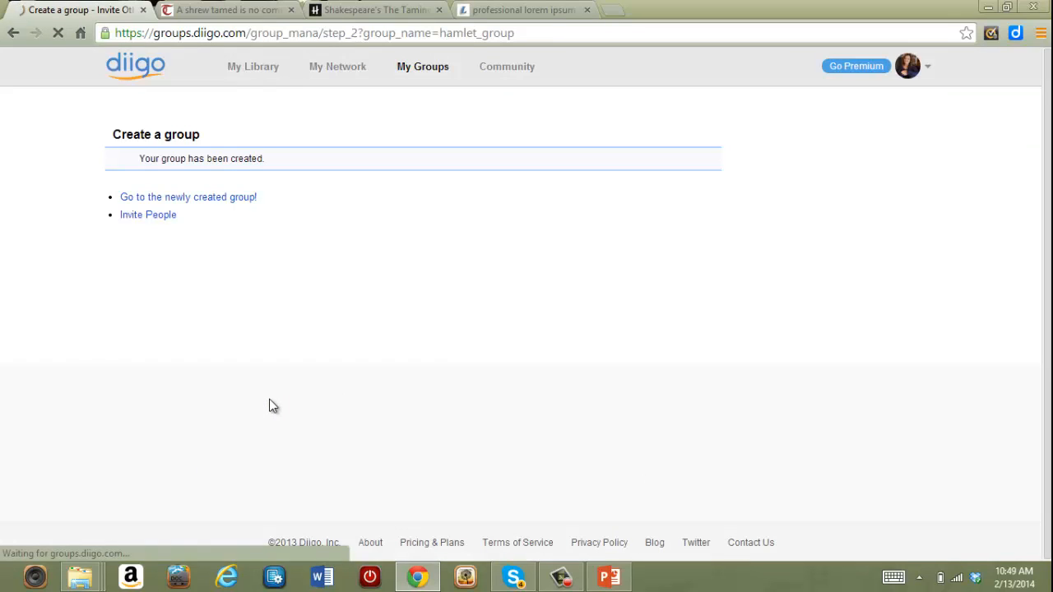
left_click(188, 197)
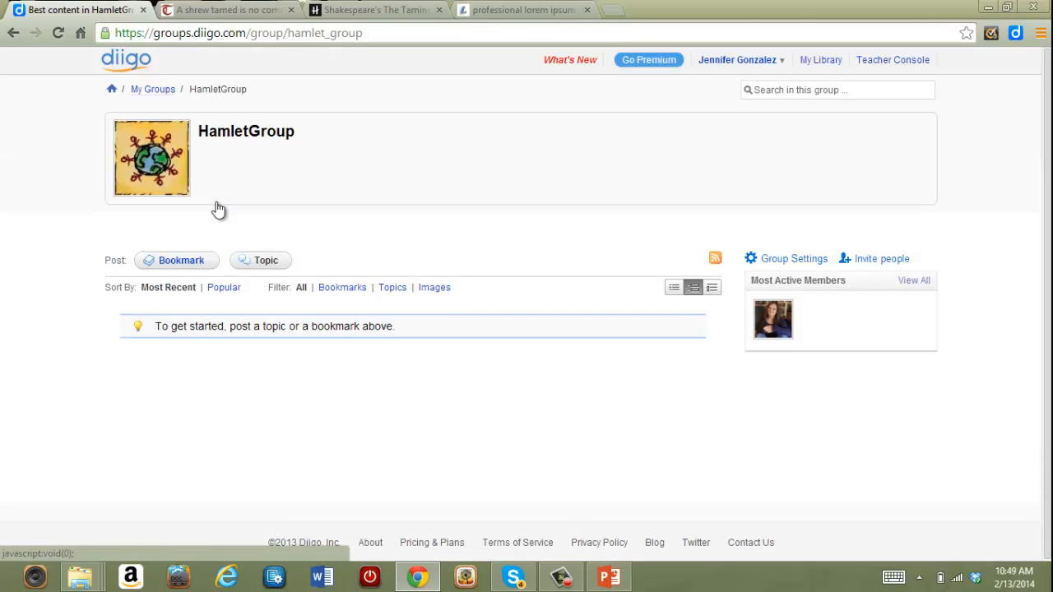
mouse_move(278, 192)
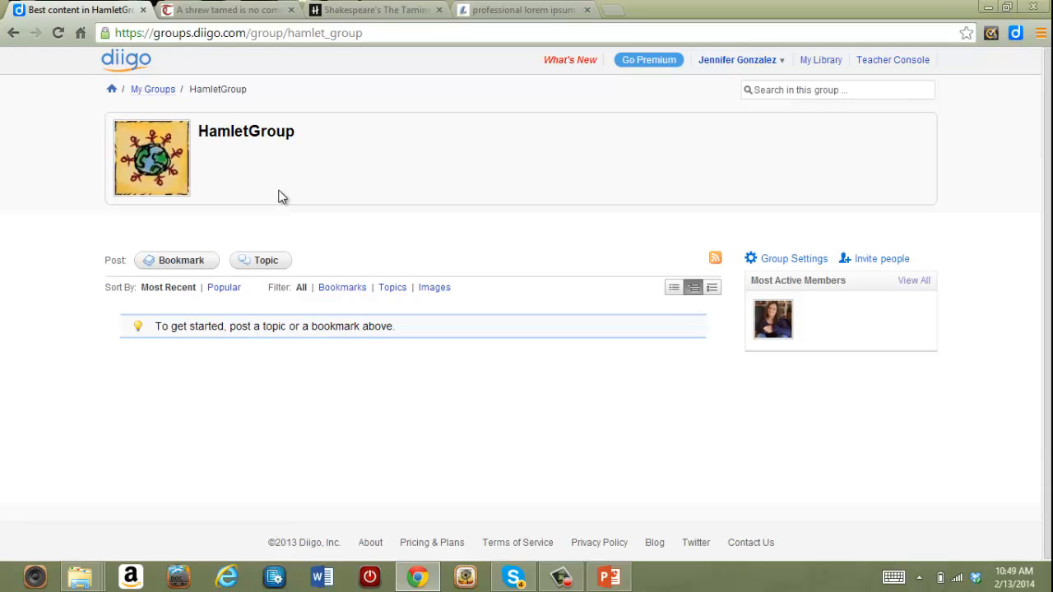
mouse_move(793, 258)
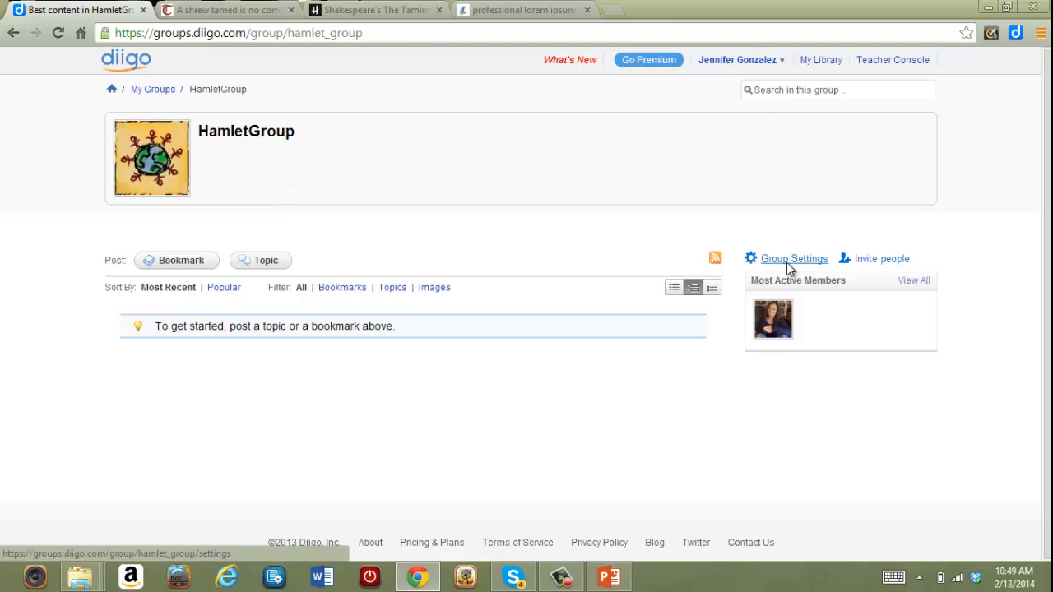
- Open HamletGroup's Group Settings and make the General details editable
left_click(793, 258)
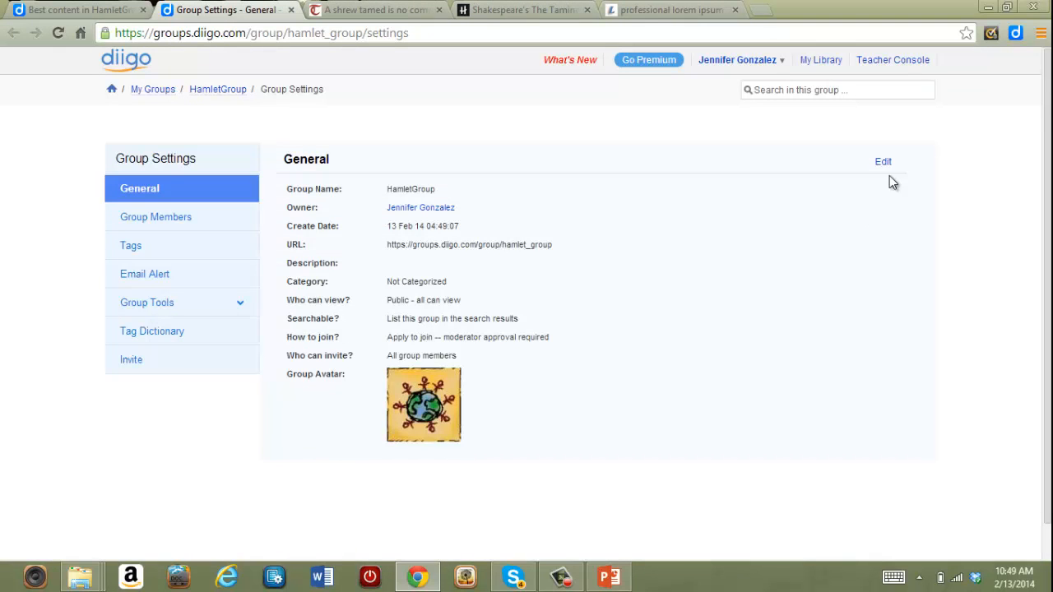
left_click(882, 161)
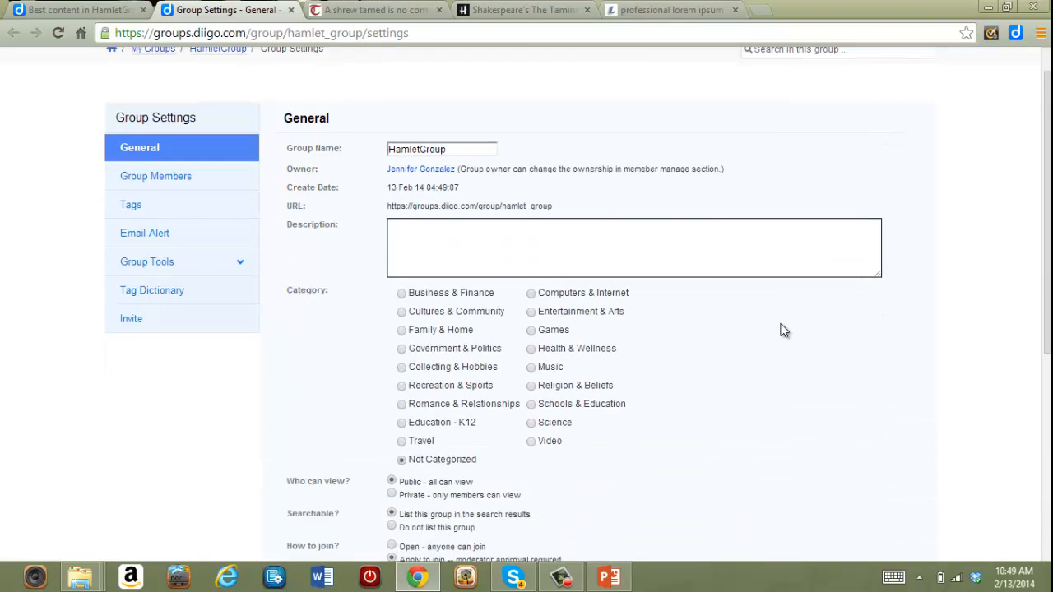
scroll("down", 3)
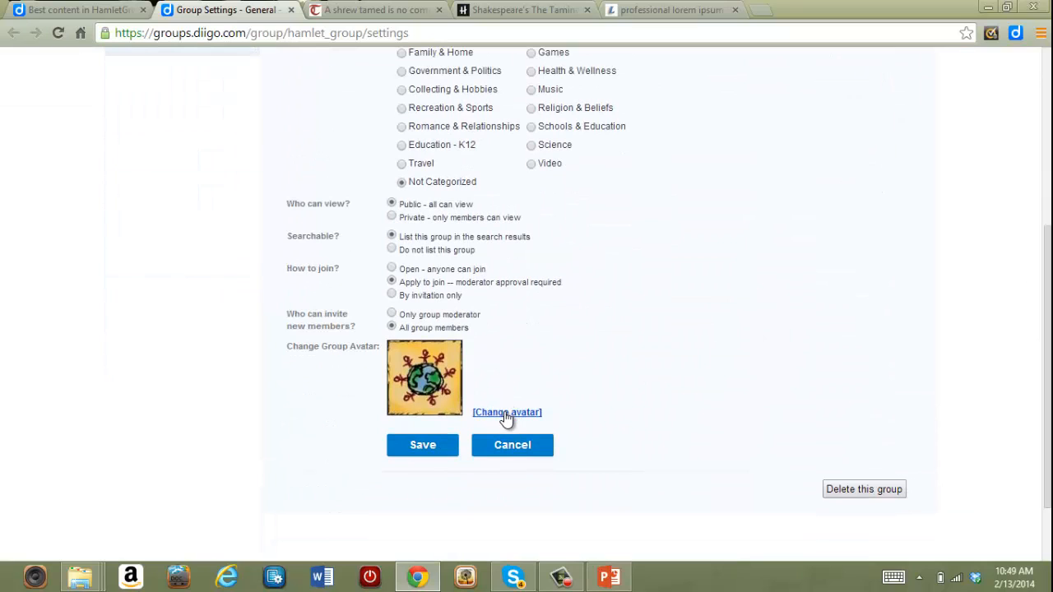
mouse_move(506, 414)
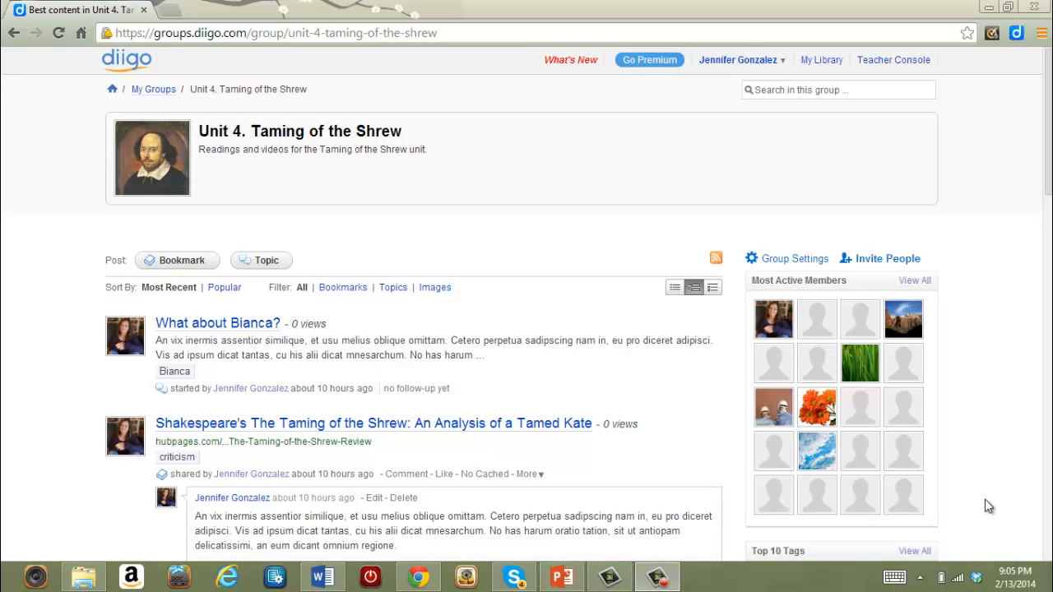
mouse_move(964, 402)
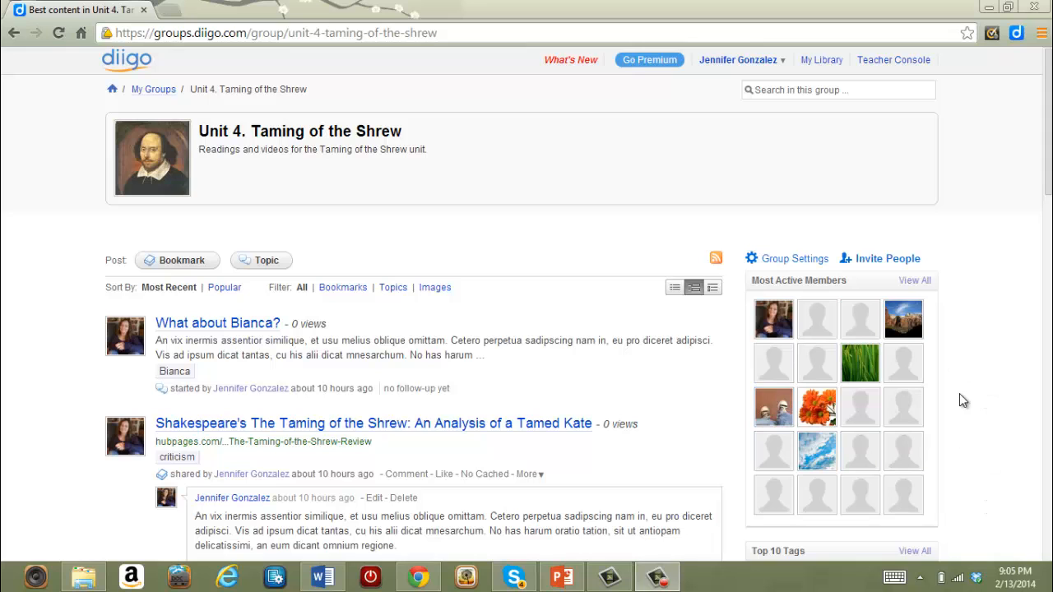
mouse_move(888, 258)
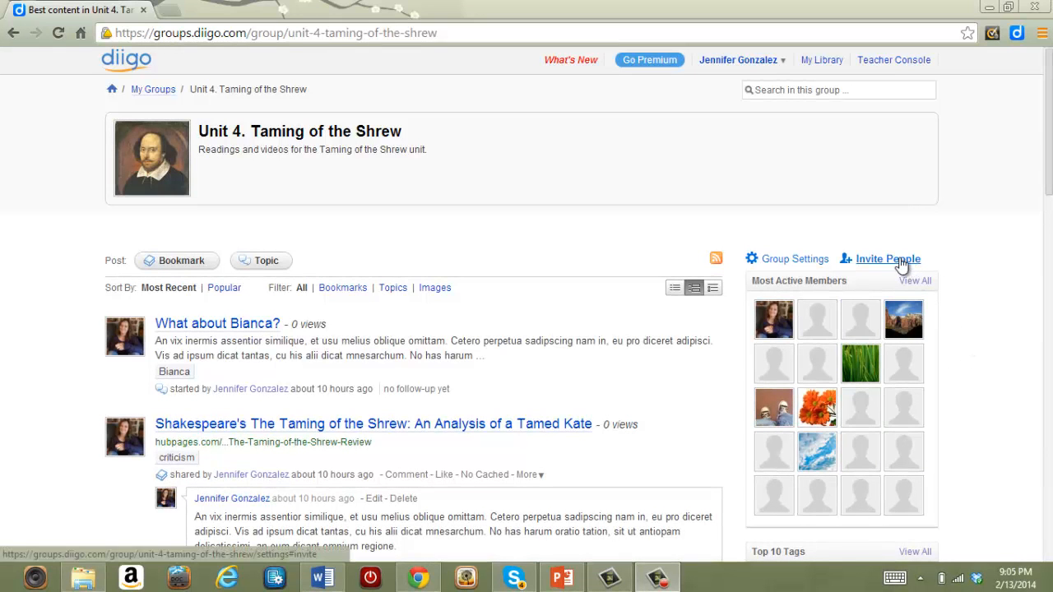
- Reach the Invite People page for the group, leaving the external email field empty
left_click(888, 259)
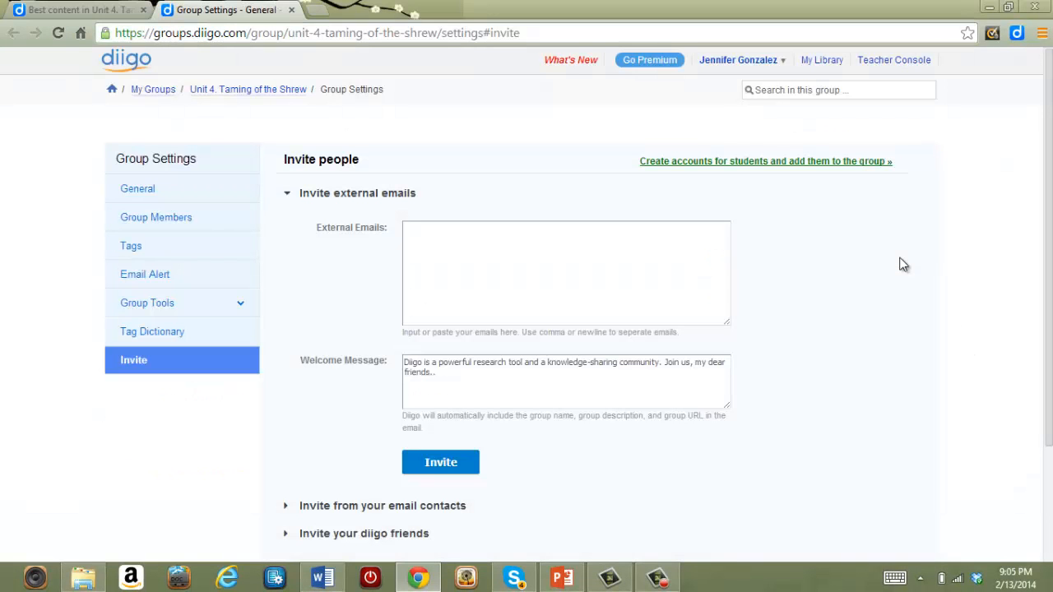
mouse_move(883, 264)
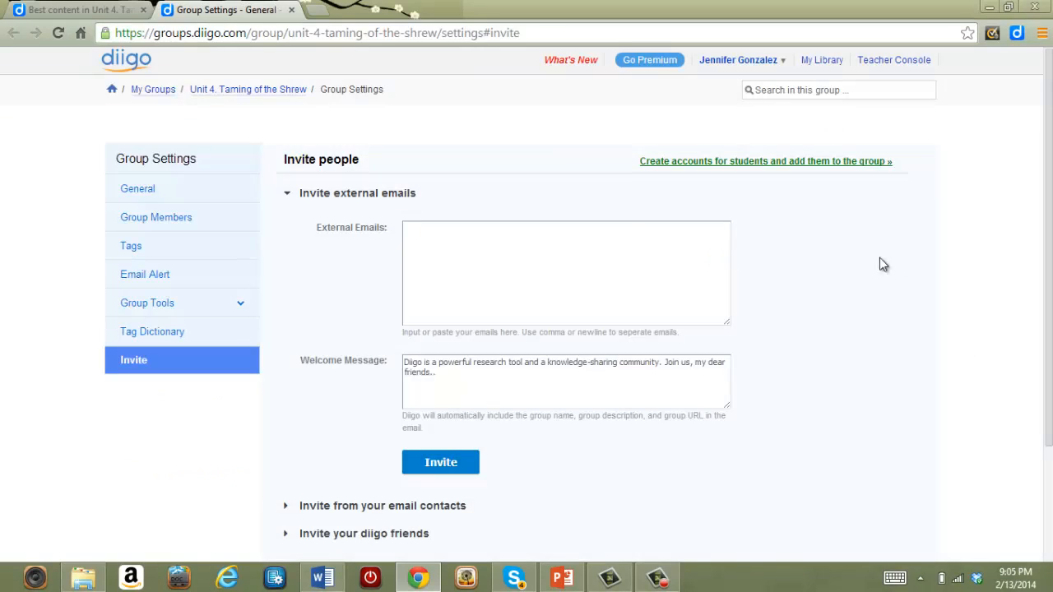
left_click(566, 273)
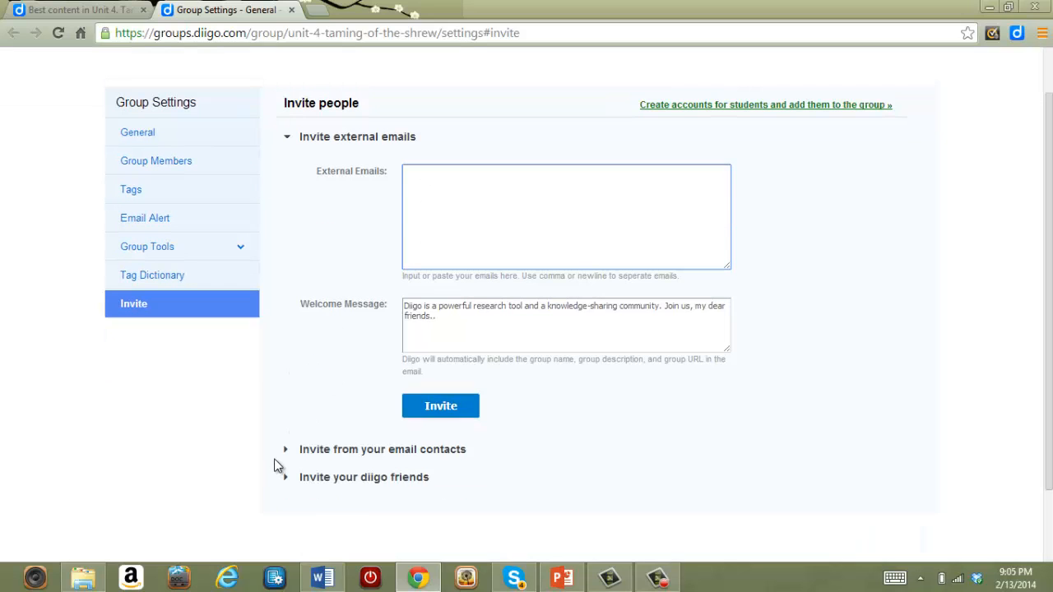
left_click(566, 217)
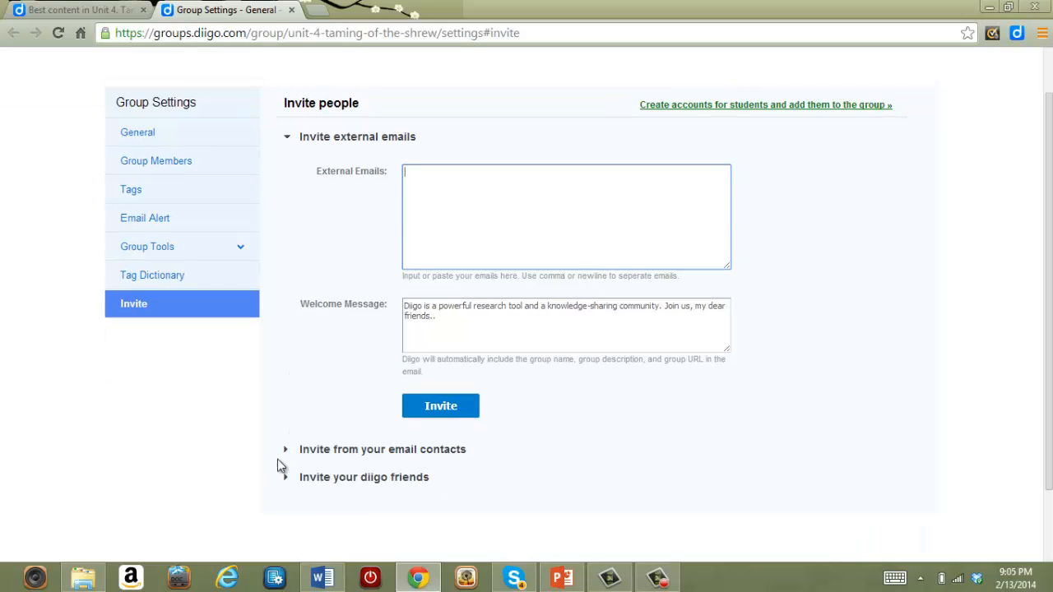
mouse_move(288, 492)
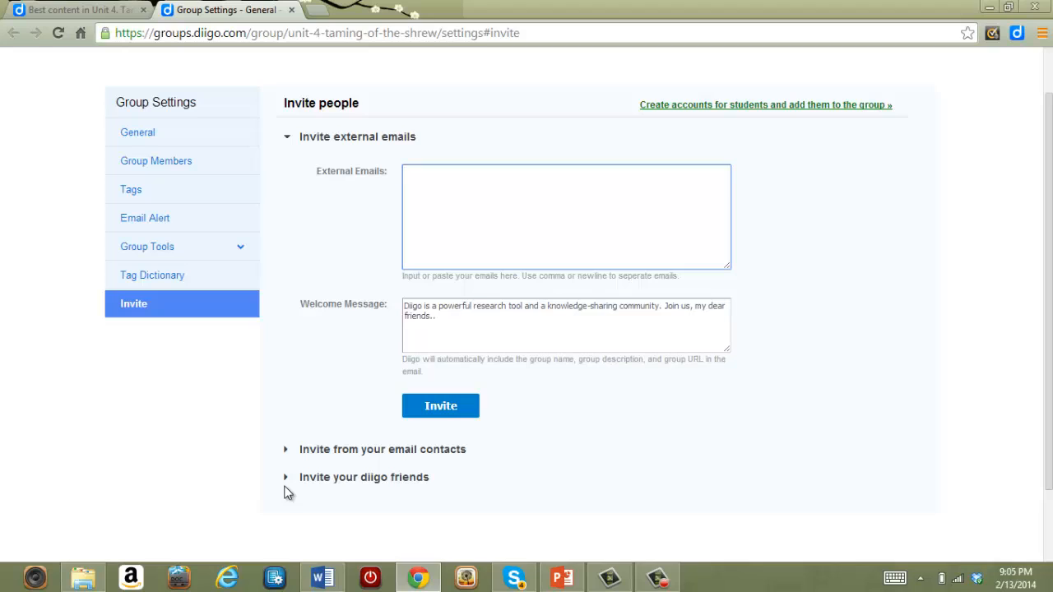
left_click(566, 216)
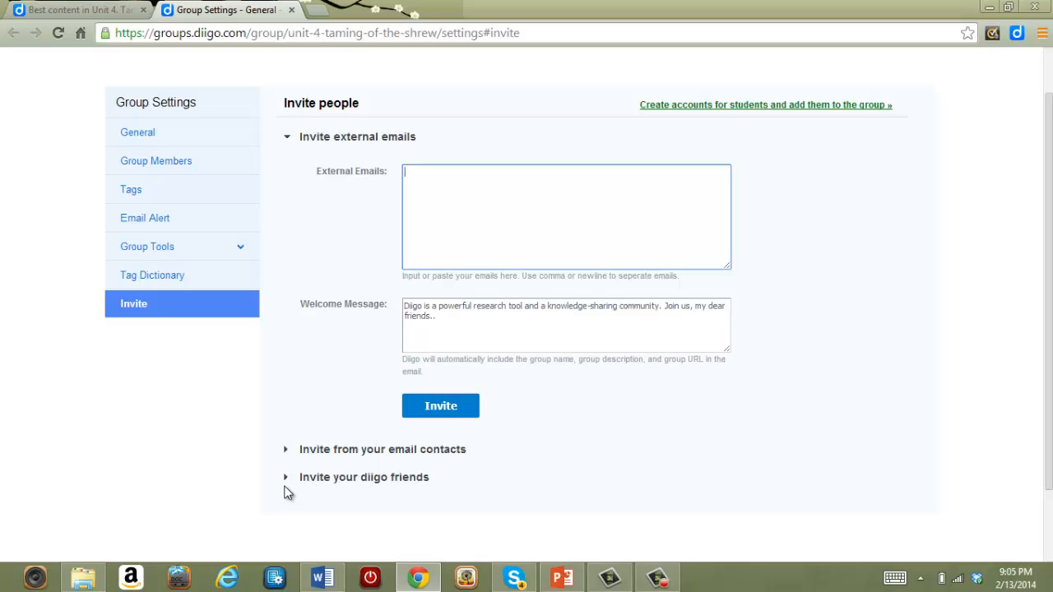
mouse_move(254, 421)
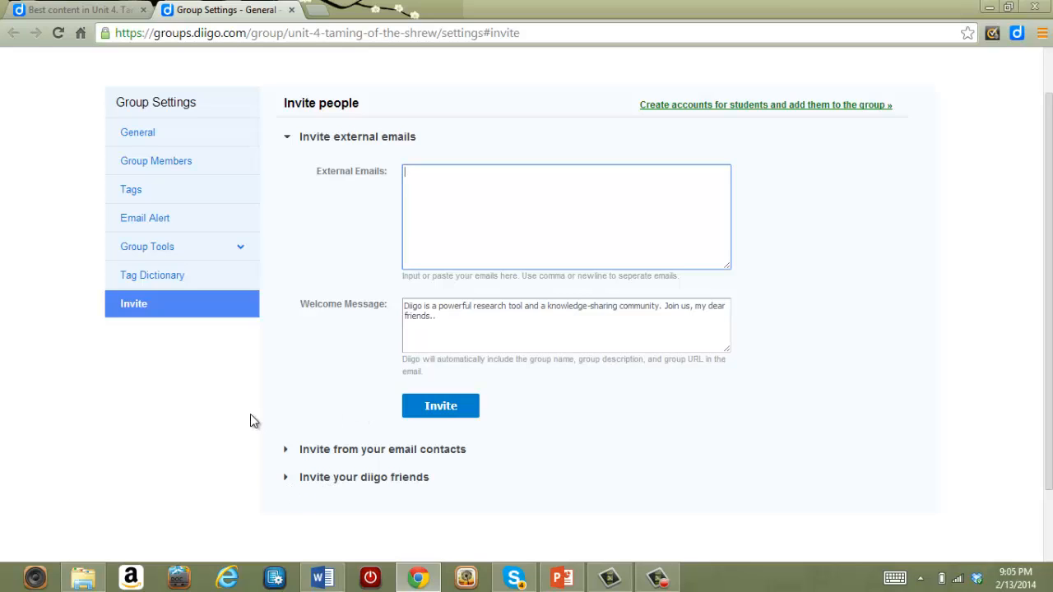